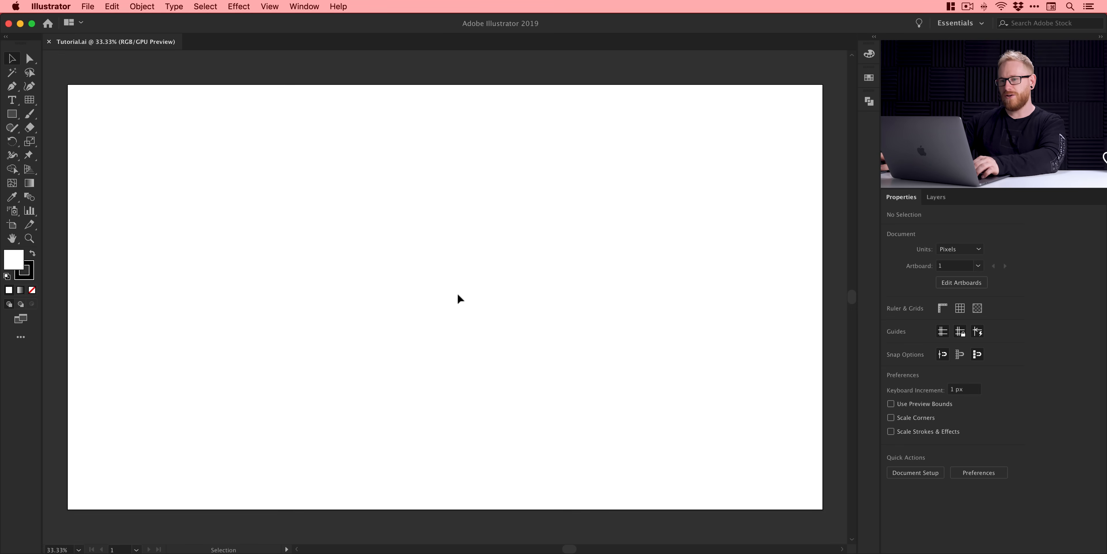
mouse_move(329, 109)
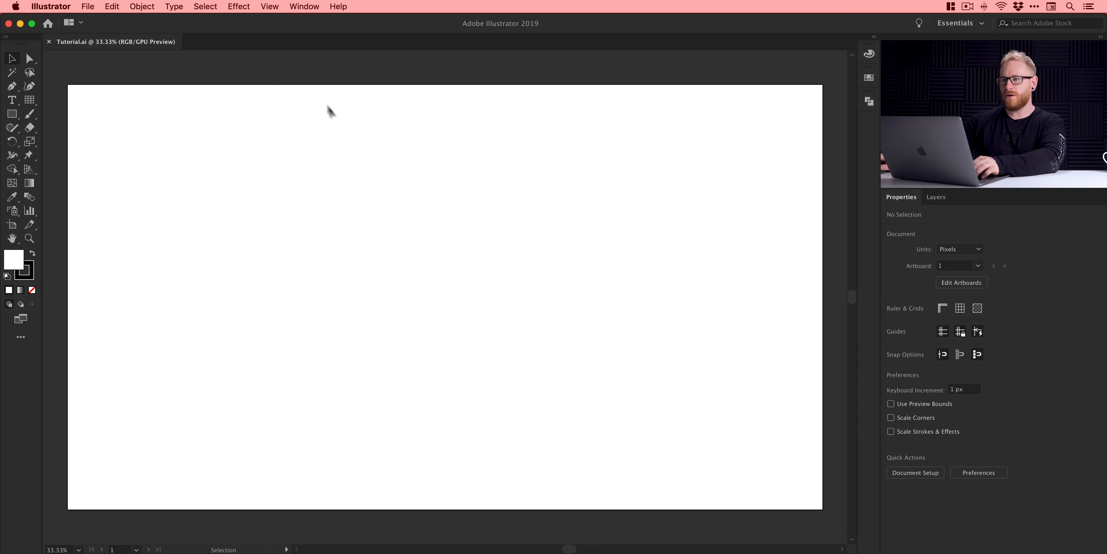
Step: Uncheck Snap to Pixel from the View menu for the Tutorial.ai document
left_click(270, 5)
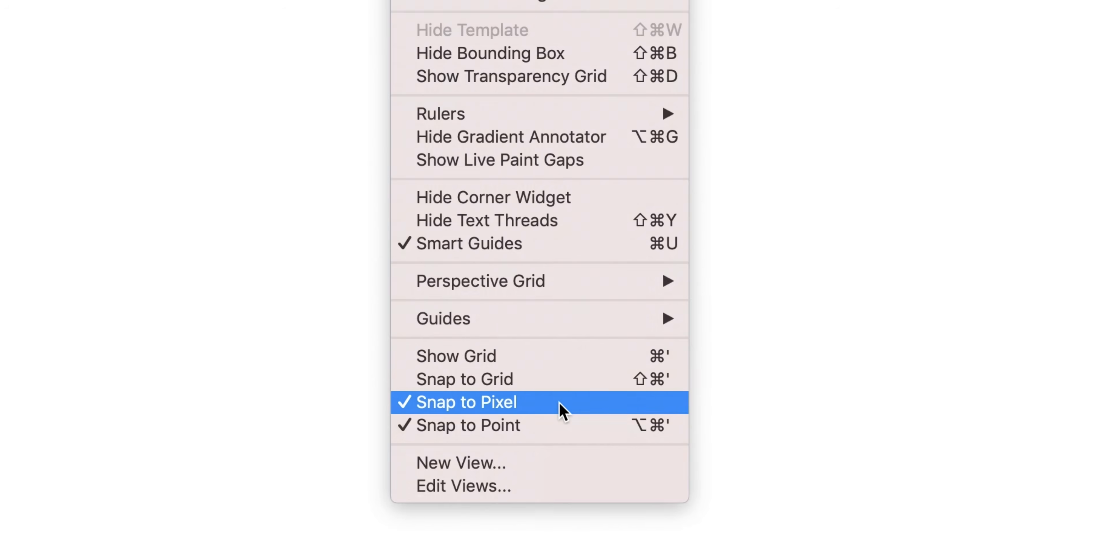
left_click(466, 402)
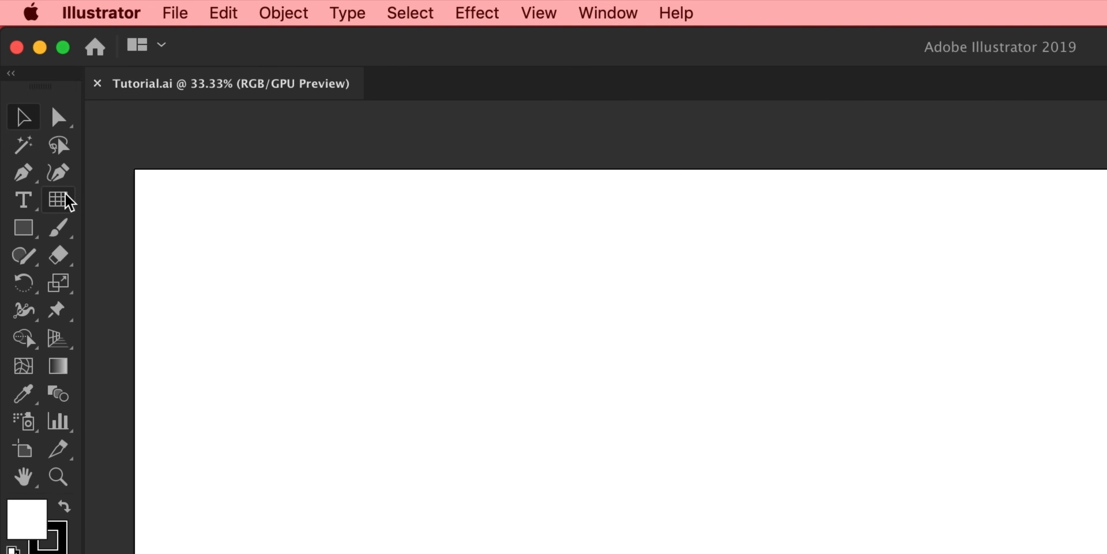
Step: Switch to the Rectangular Grid Tool from the line tools flyout with no fill
left_click(57, 200)
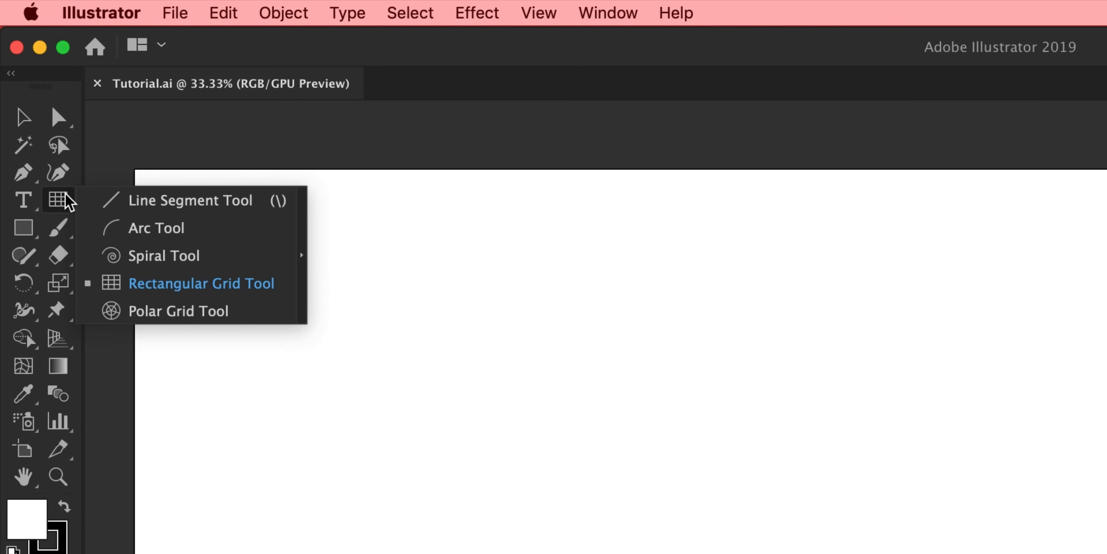
mouse_move(177, 204)
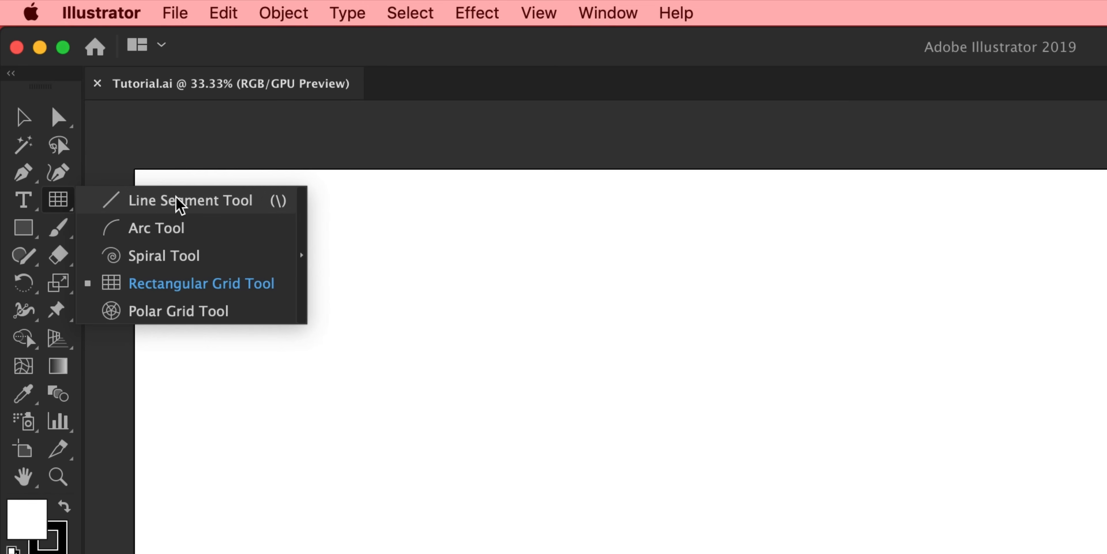
mouse_move(180, 287)
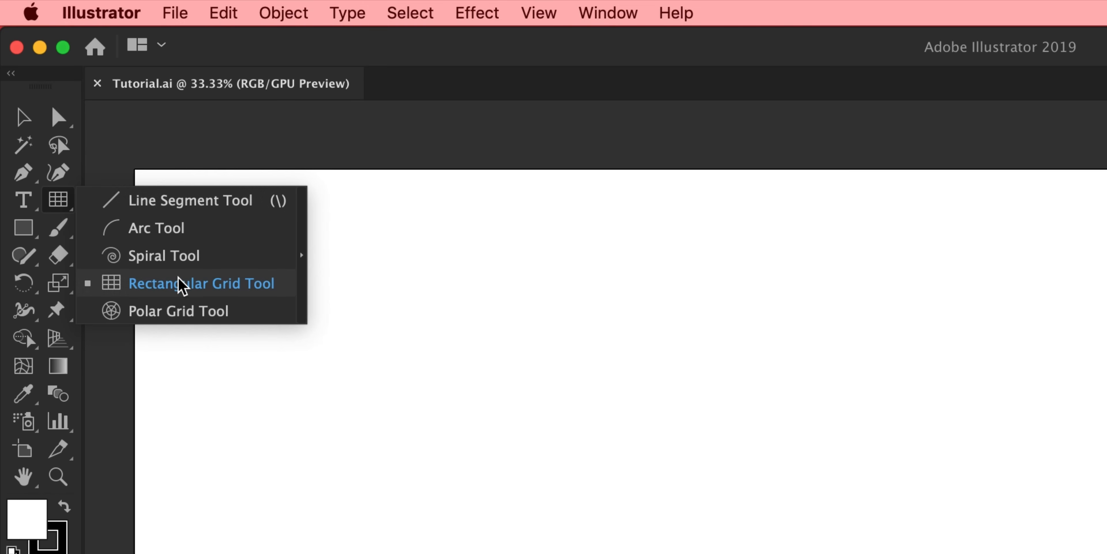
left_click(184, 284)
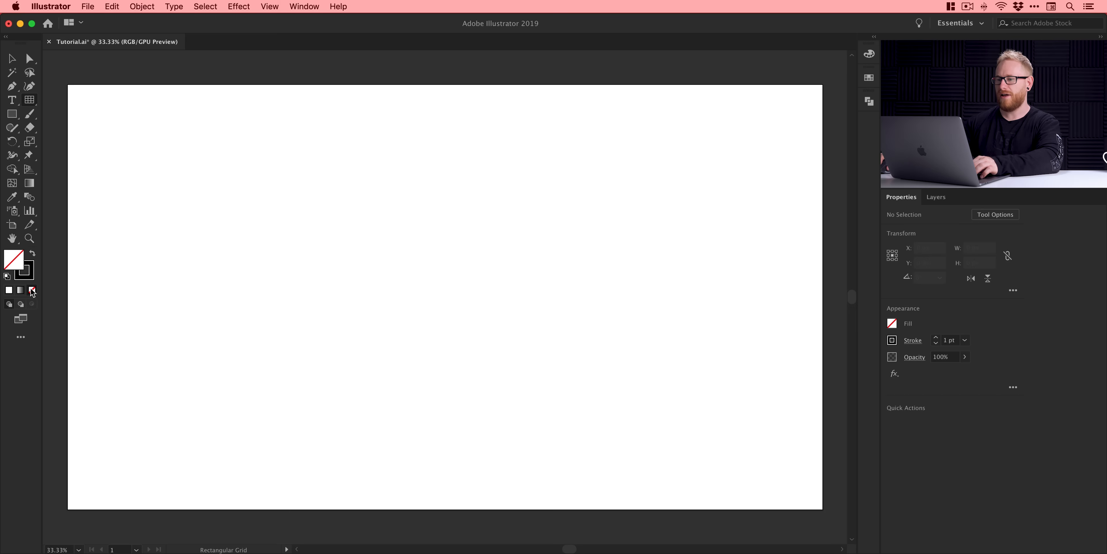
Step: Draw a 1000 × 1000 px rectangular grid with 100 horizontal and 100 vertical dividers
left_click(358, 263)
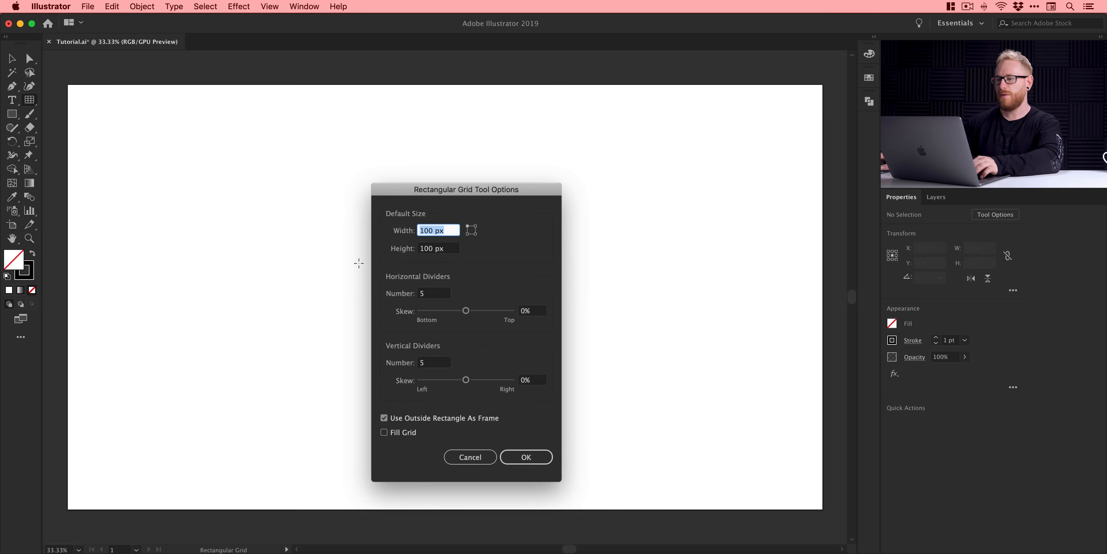
mouse_move(422, 199)
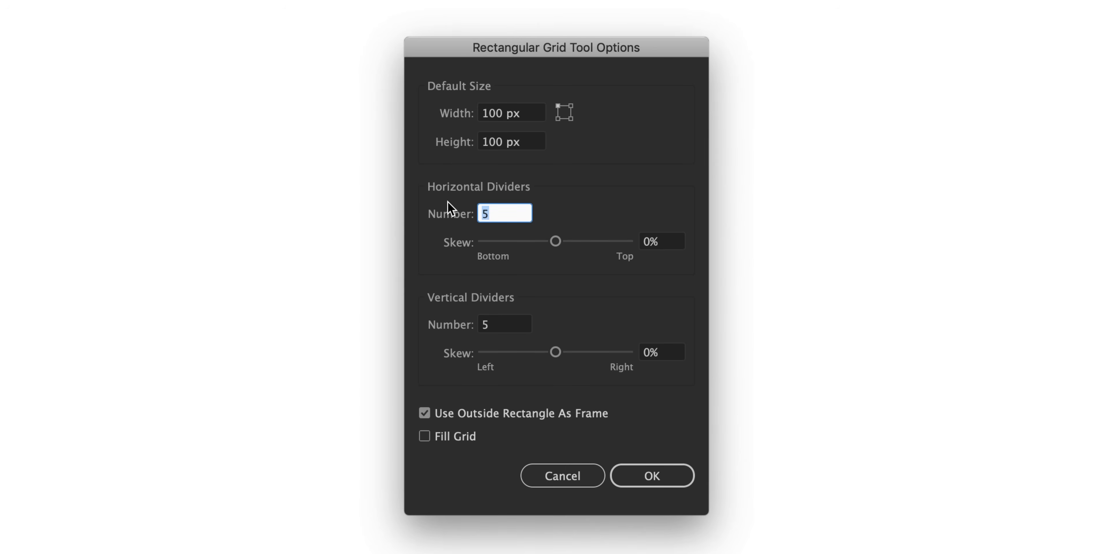
type("100")
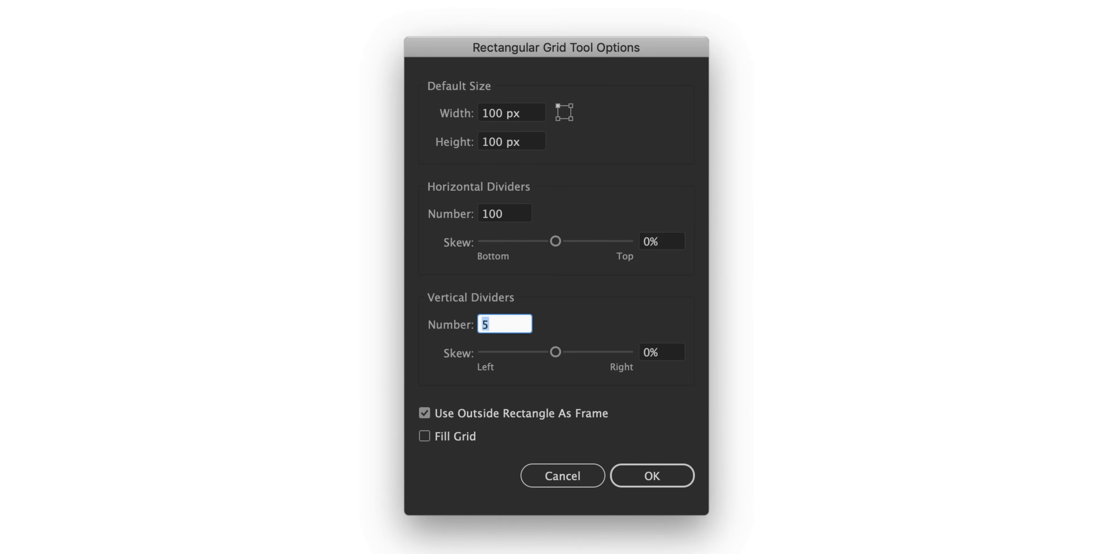
type("100")
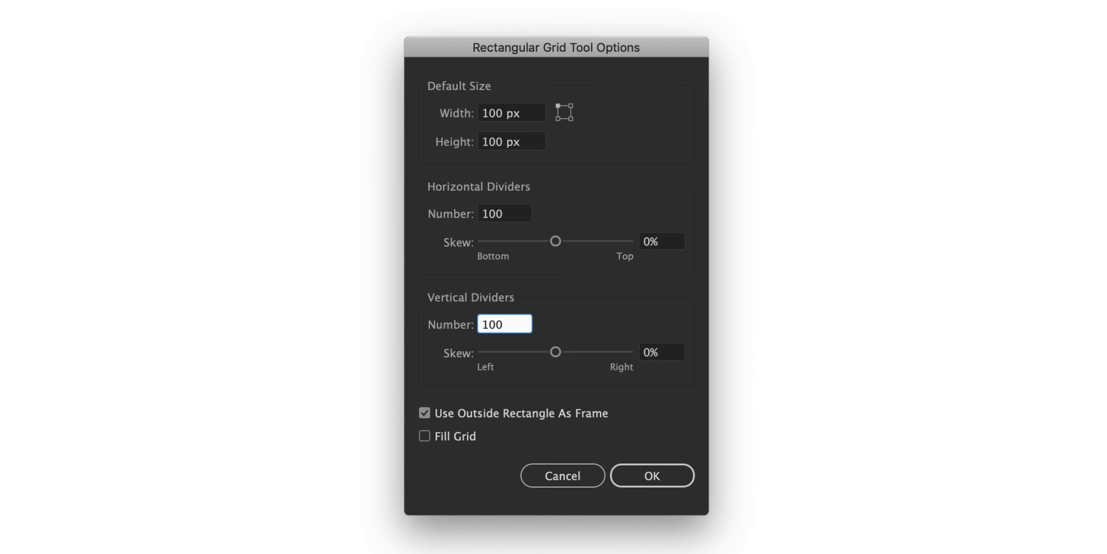
left_click(504, 112)
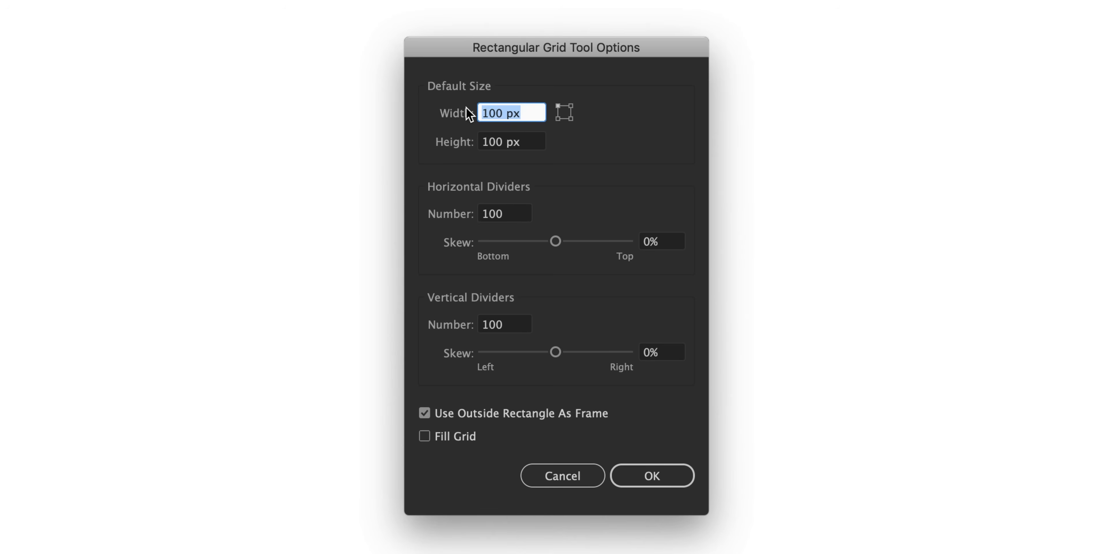
type("1000")
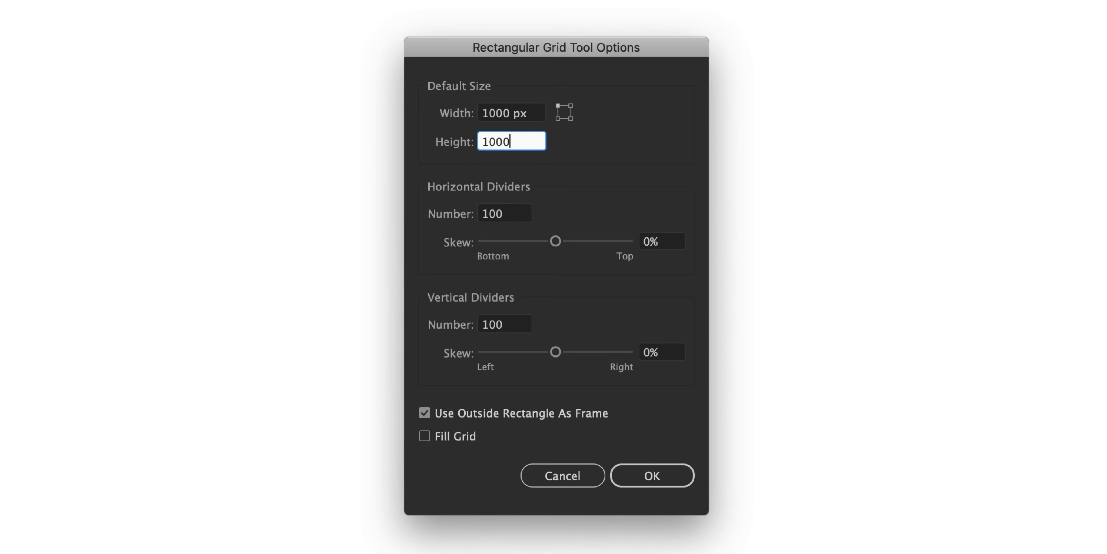
left_click(651, 477)
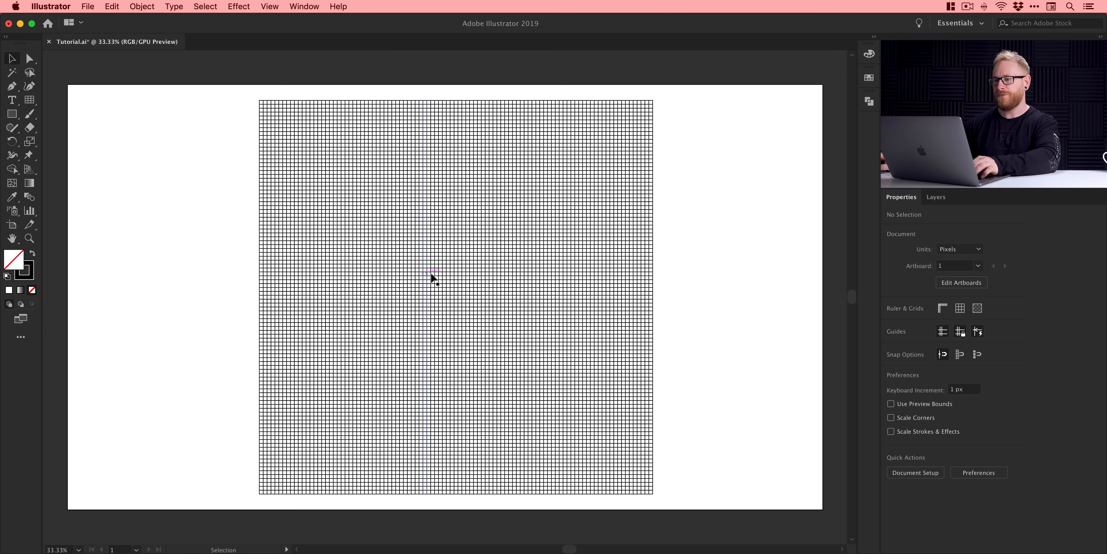
Step: Select the grid and float its Transform panel aside with extra options hidden
left_click(431, 280)
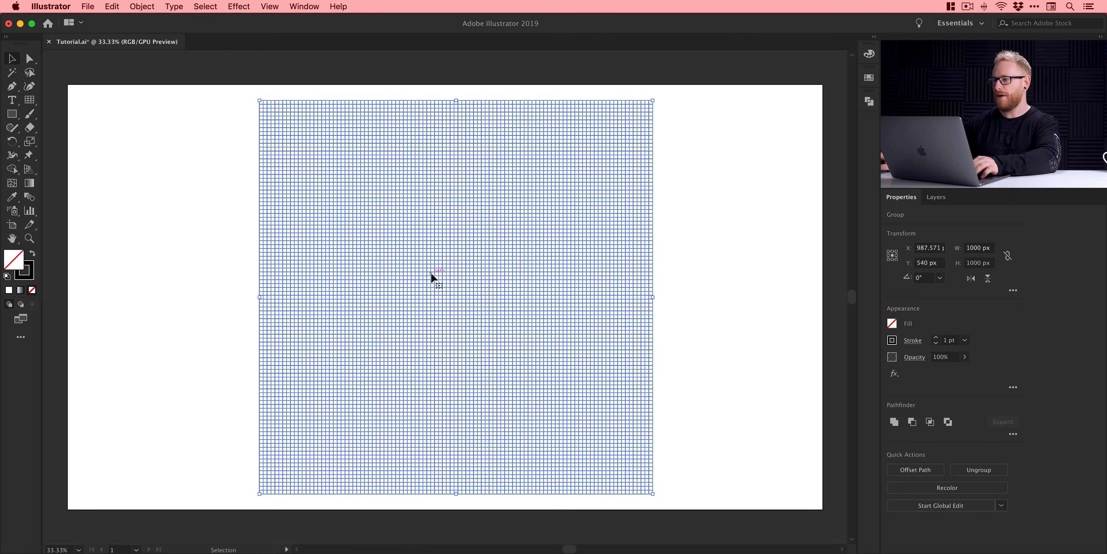
mouse_move(885, 239)
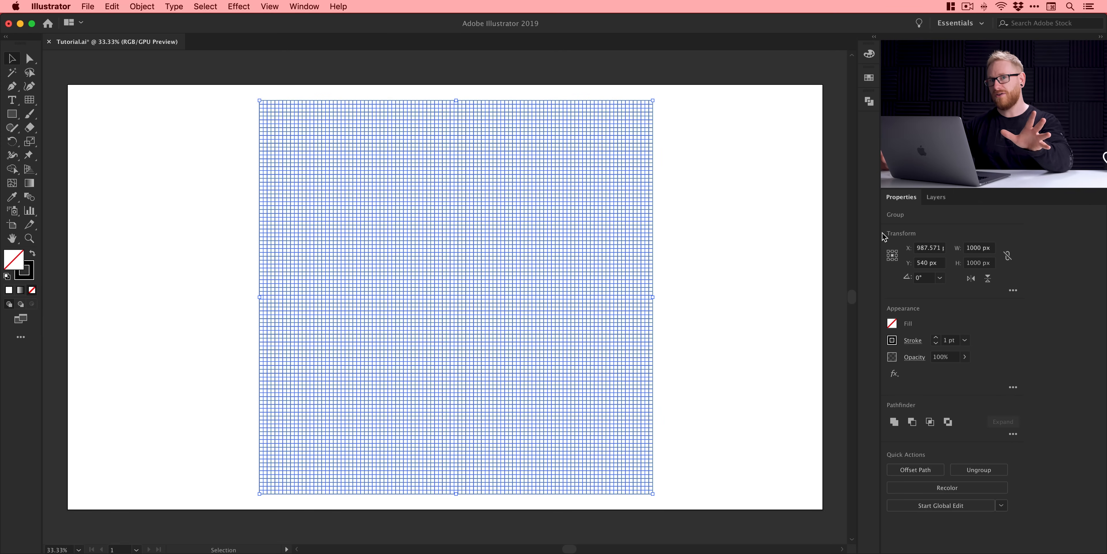
mouse_move(790, 208)
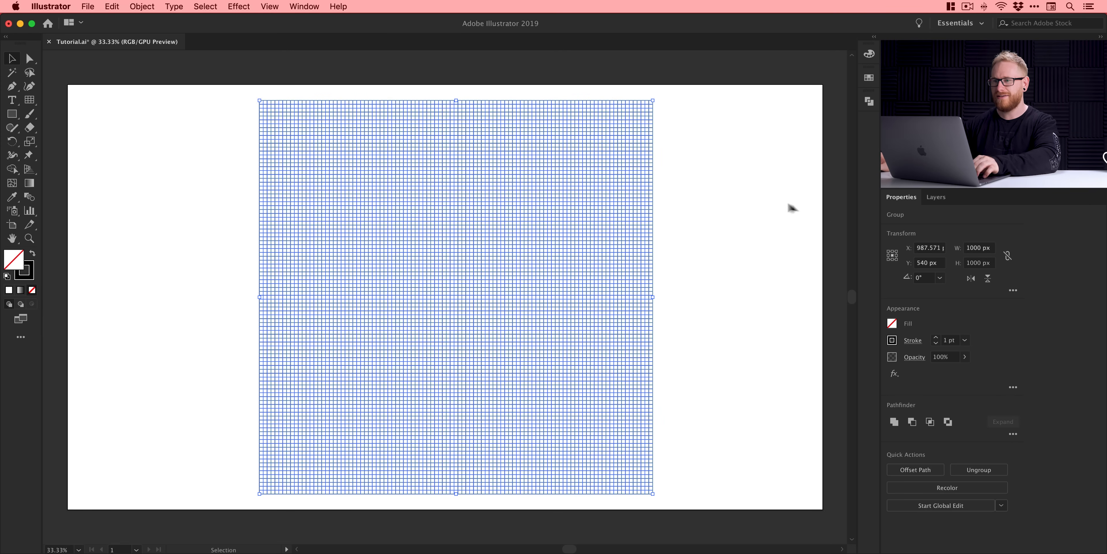
left_click(304, 7)
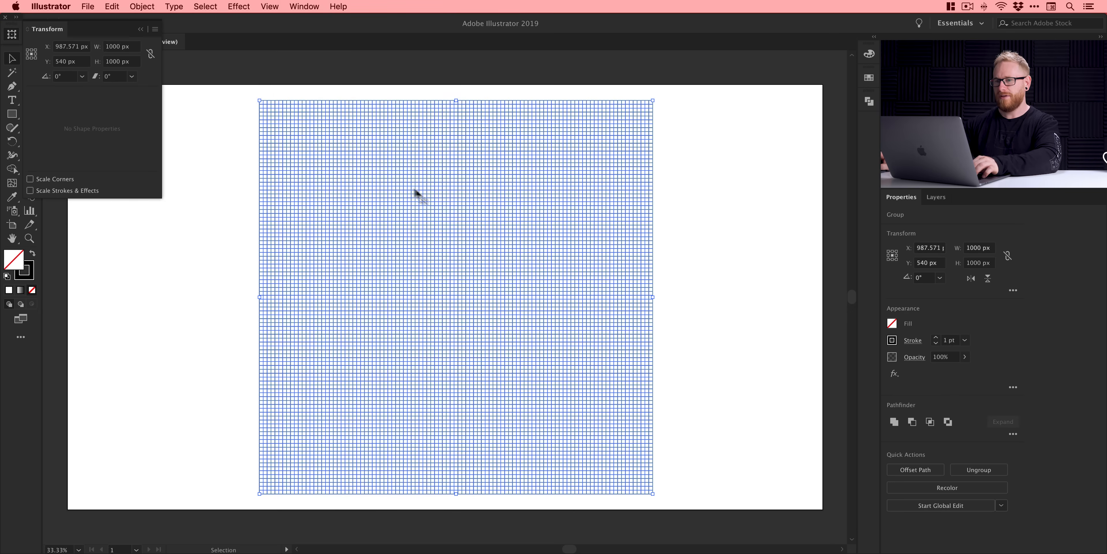
left_click_drag(48, 28, 698, 98)
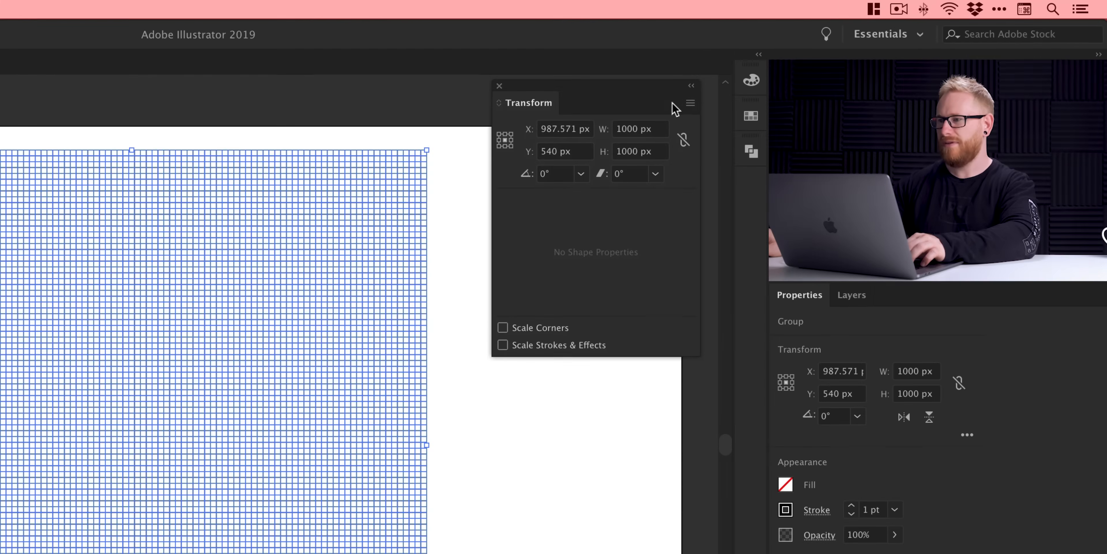
left_click(690, 103)
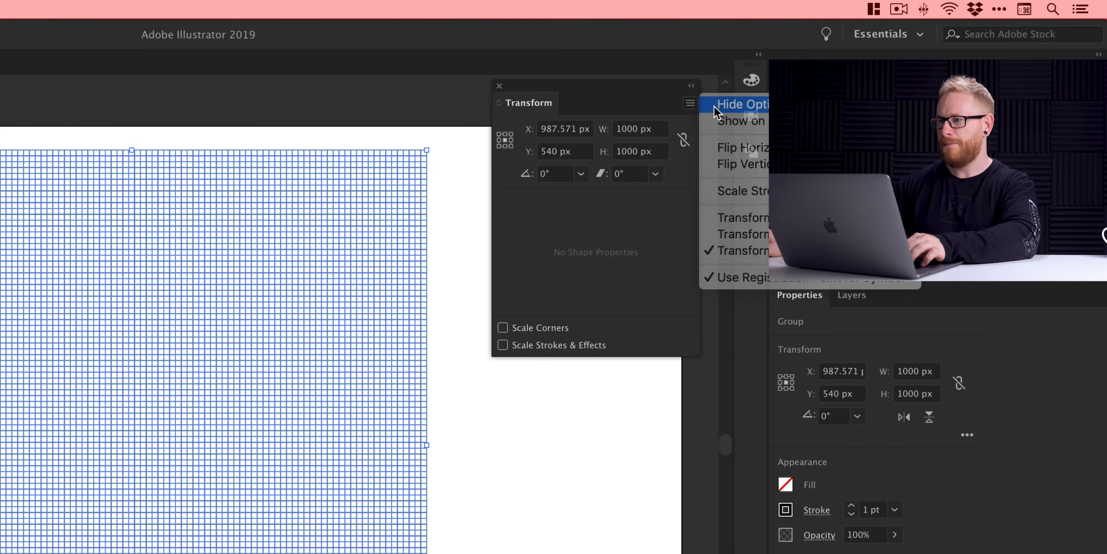
left_click(745, 104)
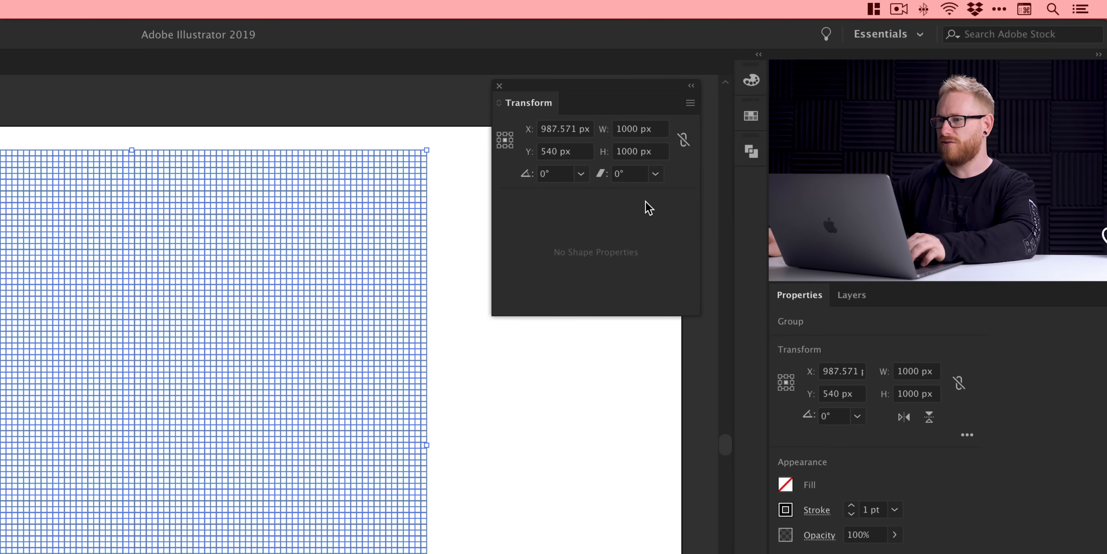
mouse_move(140, 459)
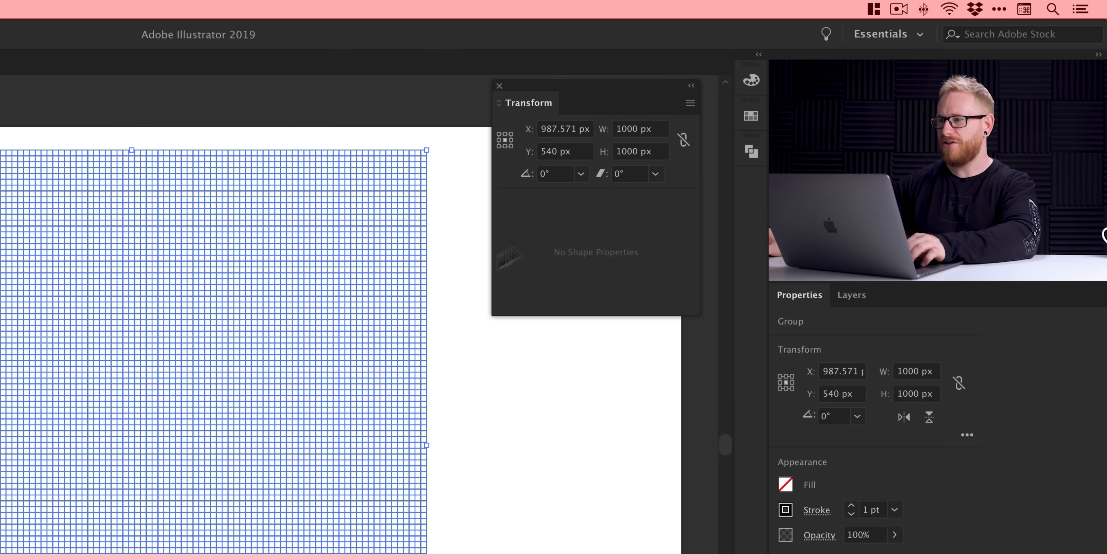
mouse_move(647, 161)
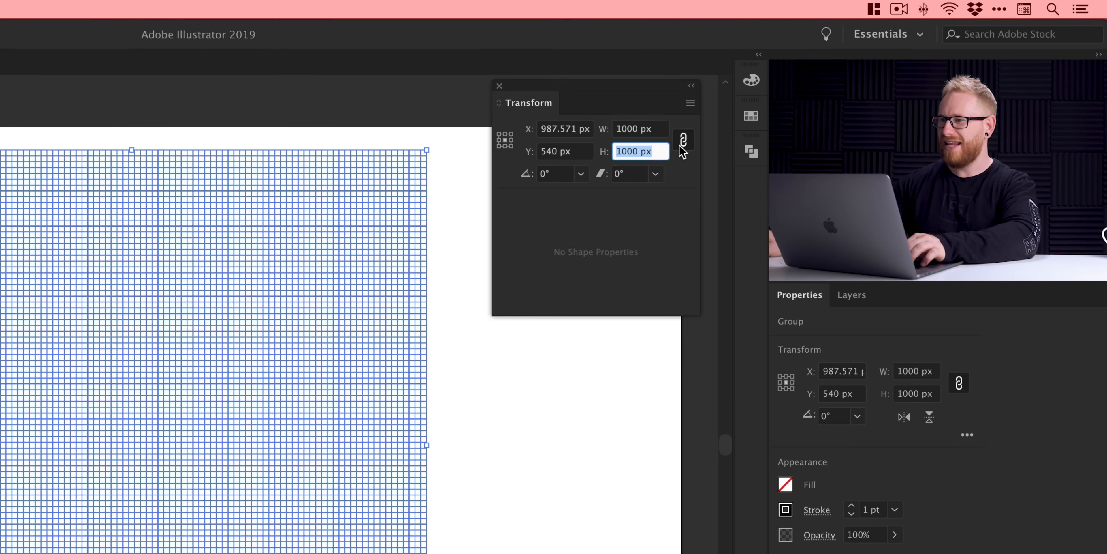
Step: Unlink proportions and scale the grid height to 86.6%, about 866 px, width 1000 px
left_click(682, 140)
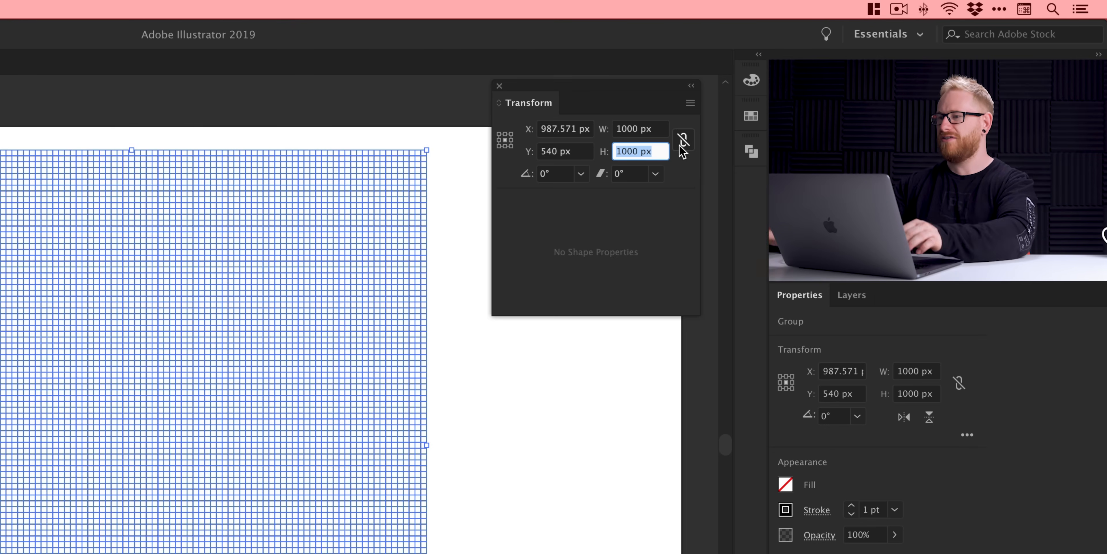
left_click(683, 139)
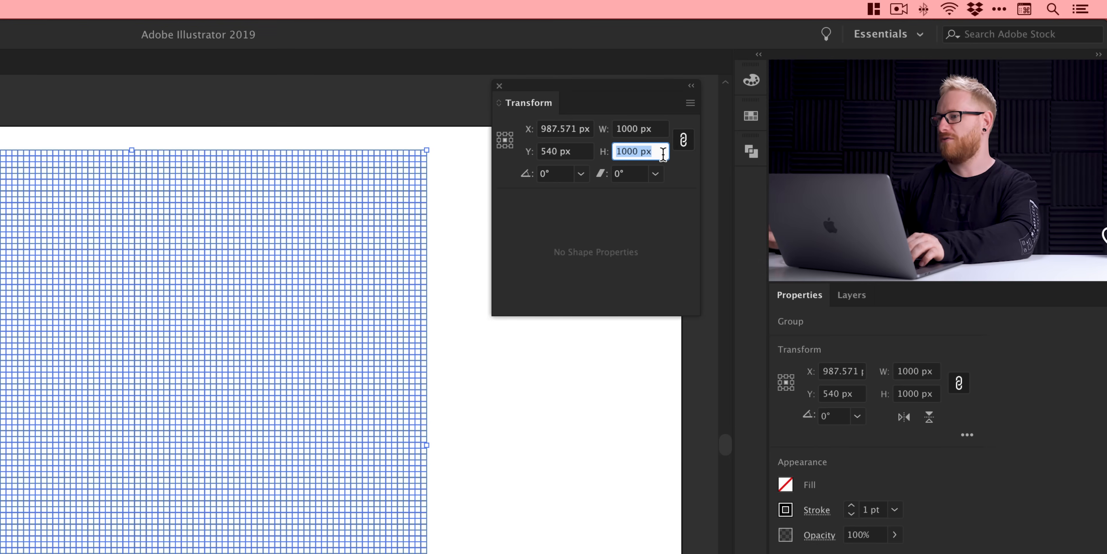
left_click(683, 140)
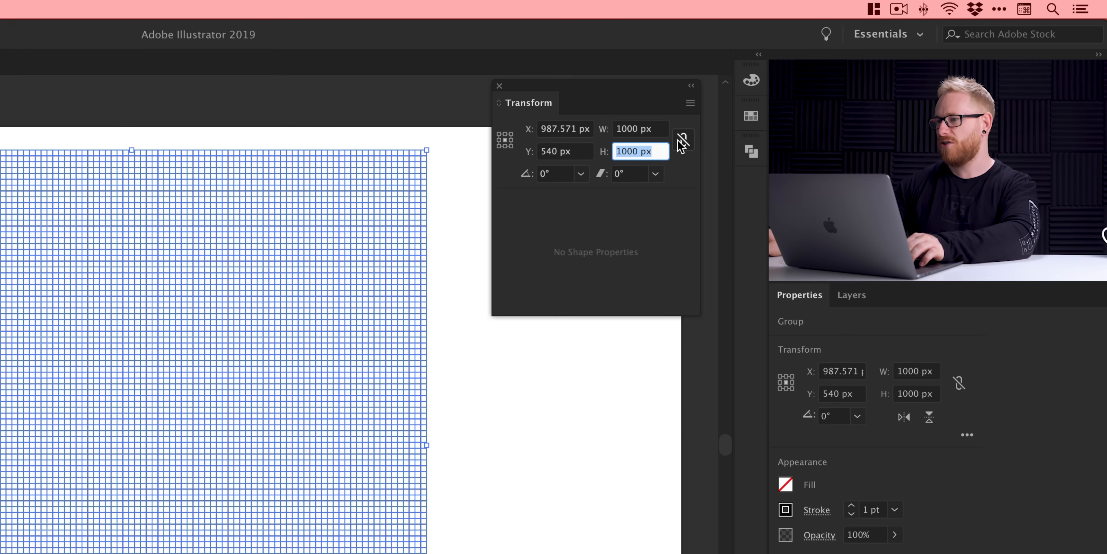
mouse_move(687, 149)
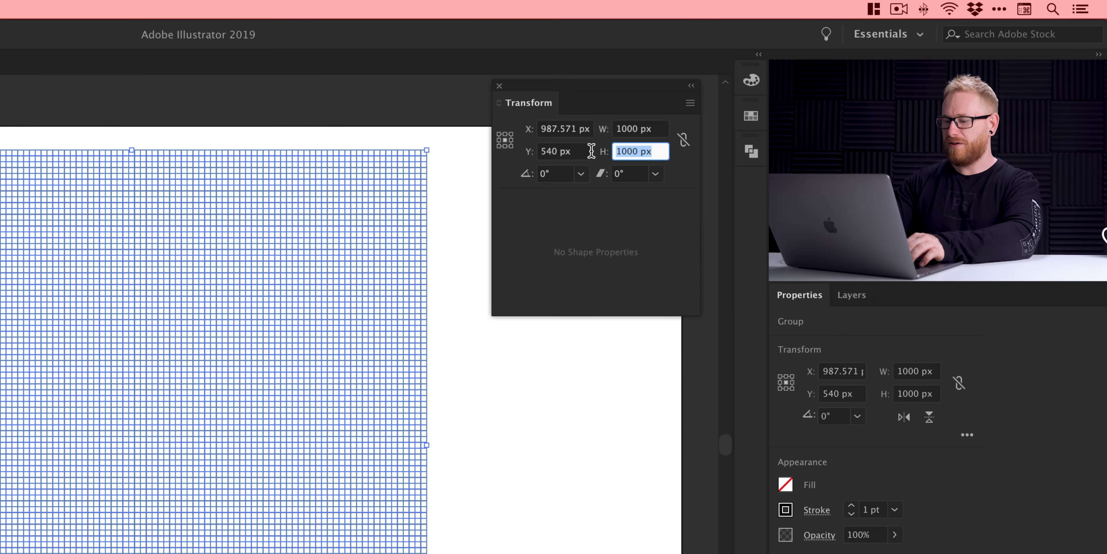
type("86.6")
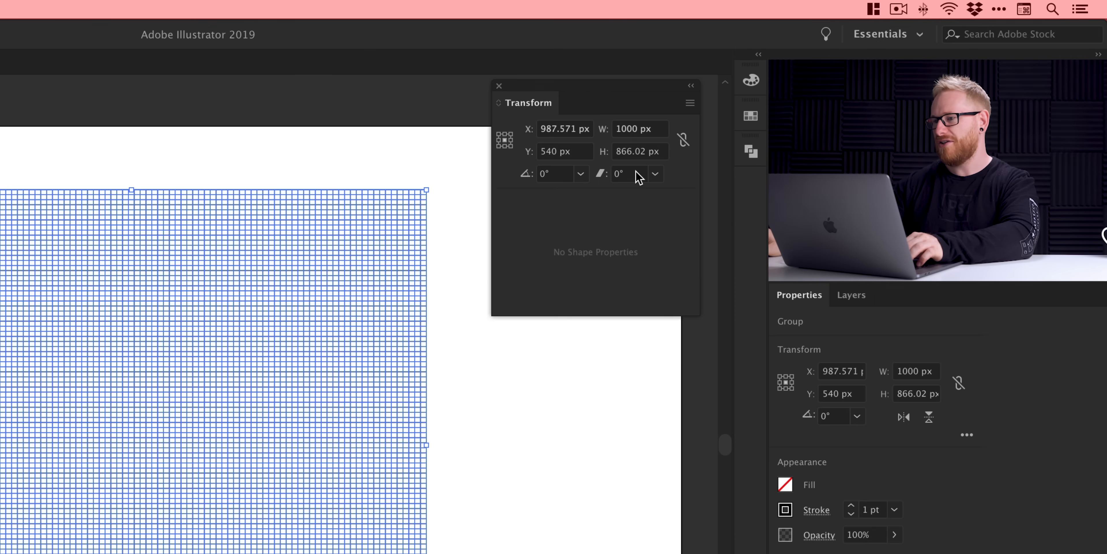
Step: Shear the grid by -30° and rotate it 30° into an isometric diamond
left_click(629, 174)
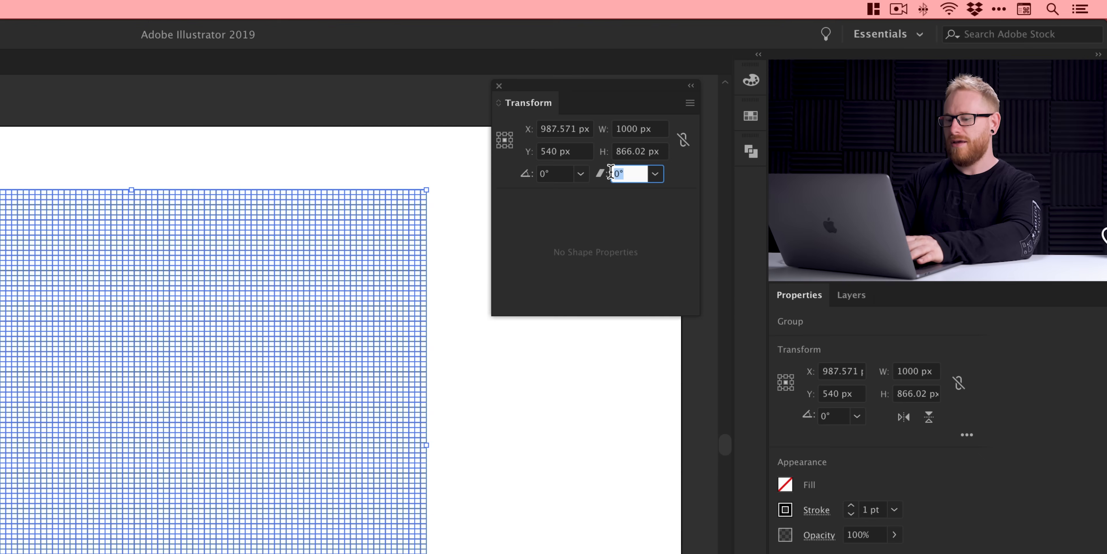
type("-30")
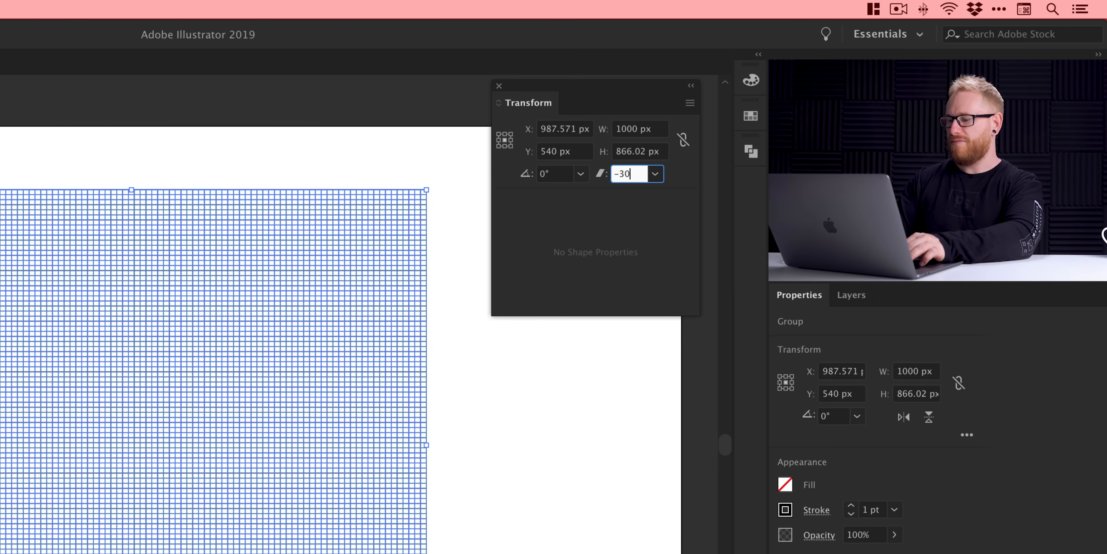
key("Enter")
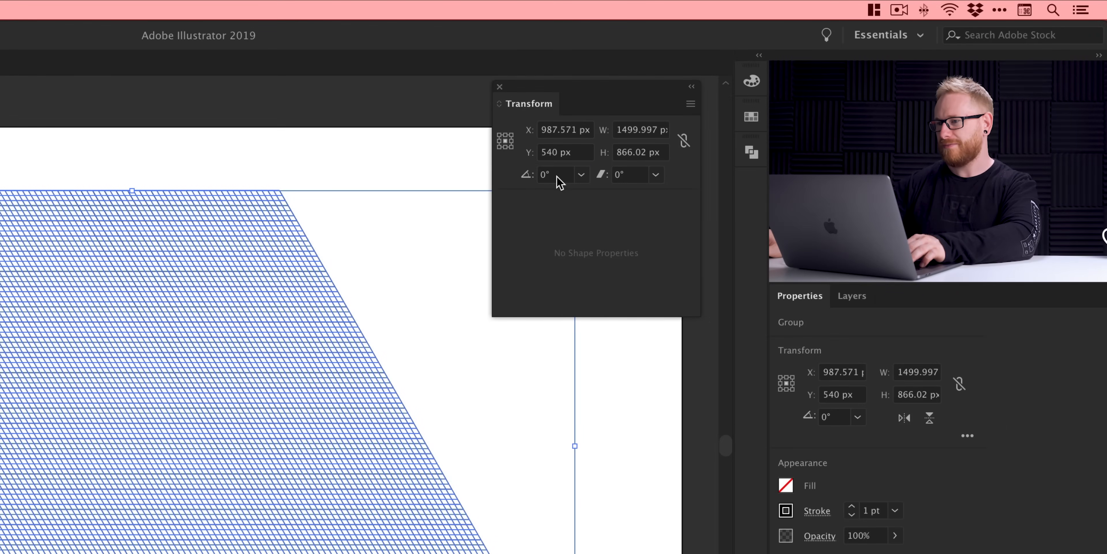
left_click(551, 175)
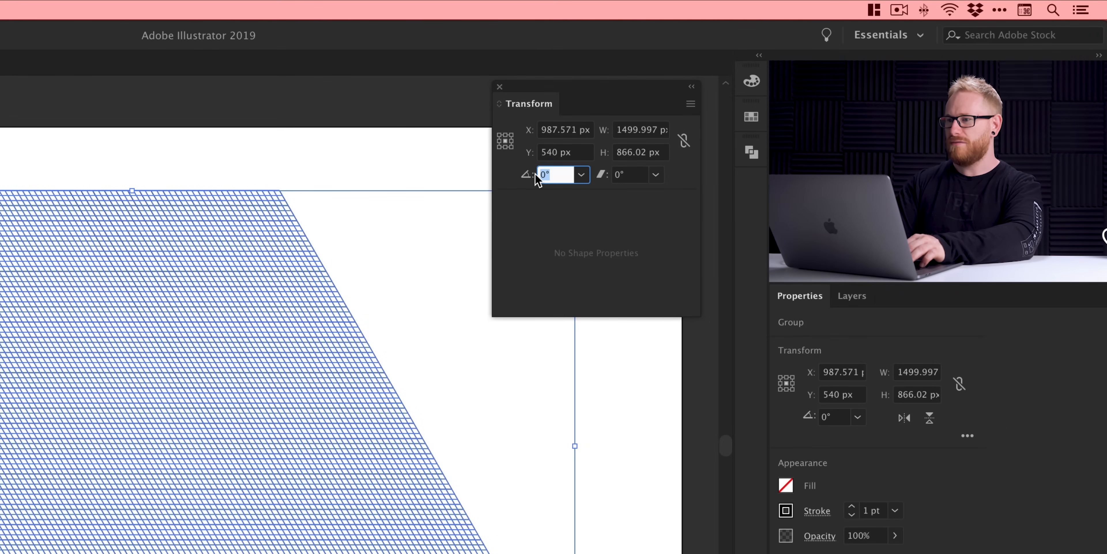
type("3")
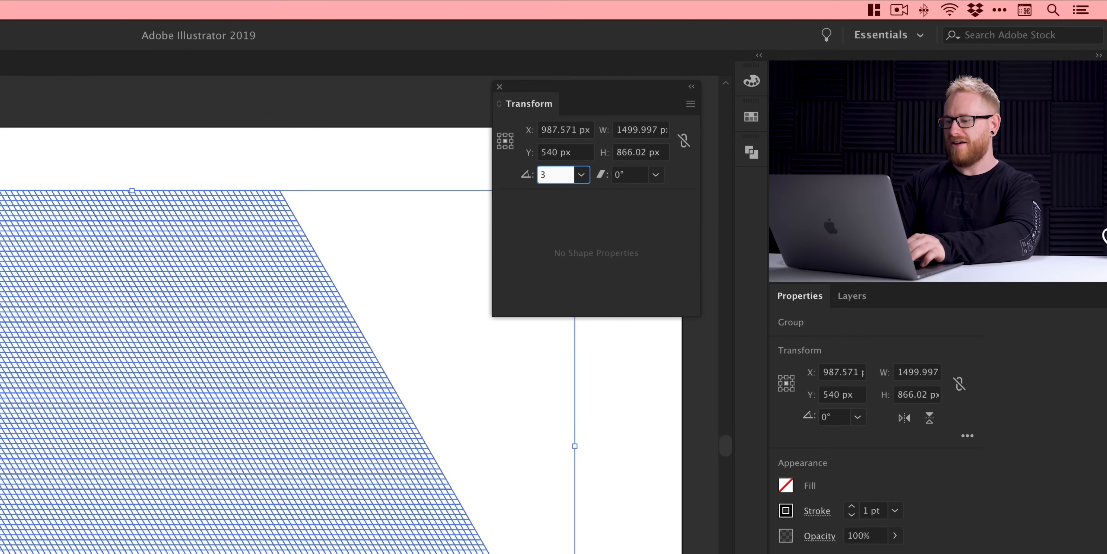
type("0")
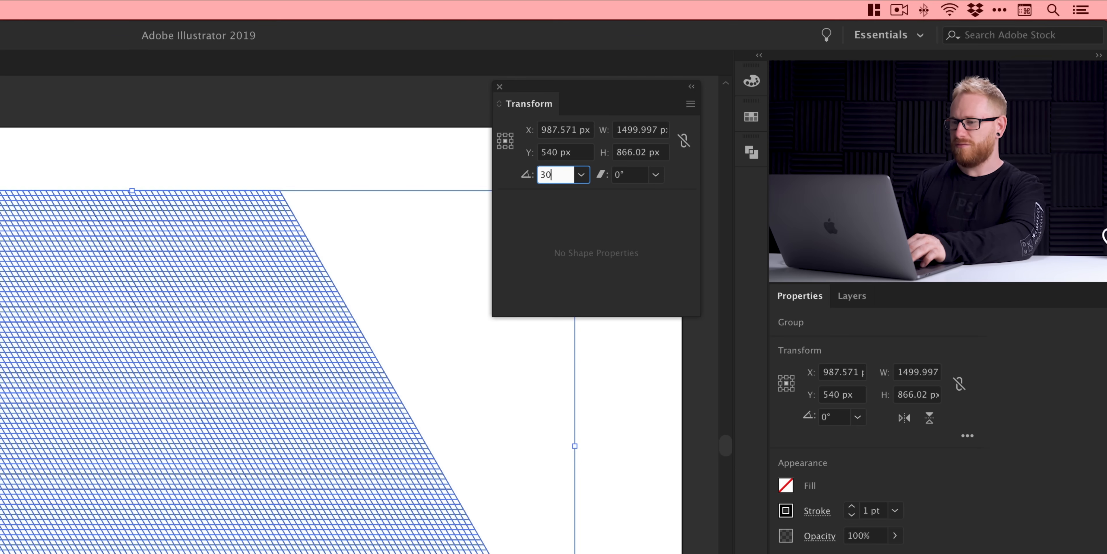
key("Enter")
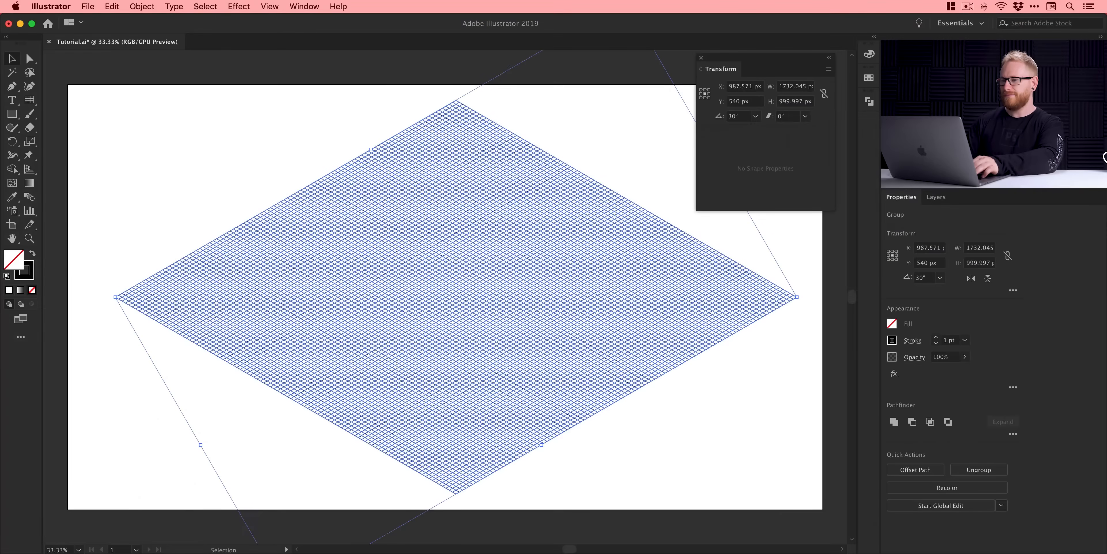
Step: Close the floating Transform panel and reselect the diamond grid, bringing up View commands
left_click(290, 139)
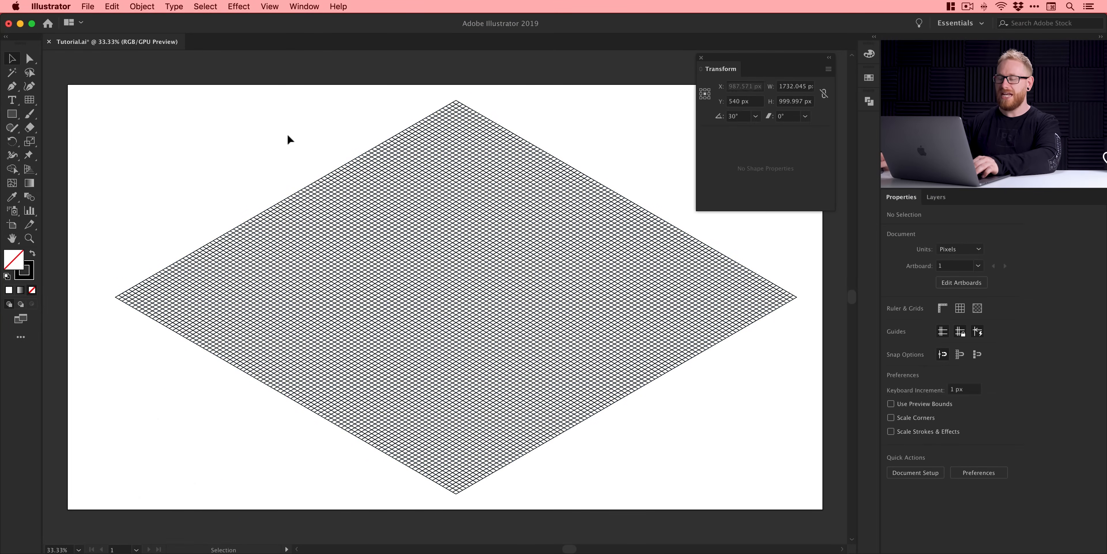
left_click(467, 303)
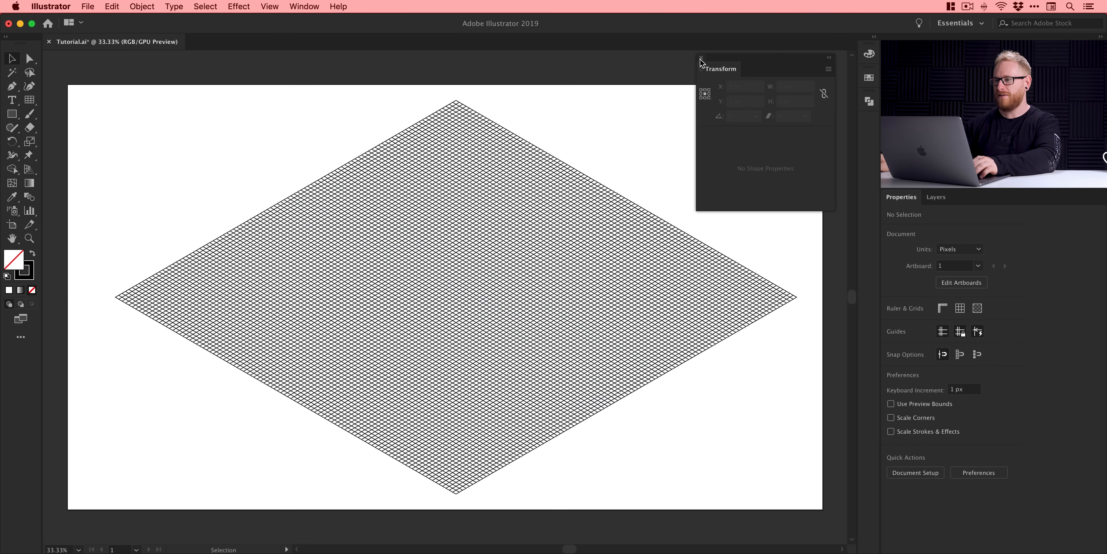
left_click(828, 69)
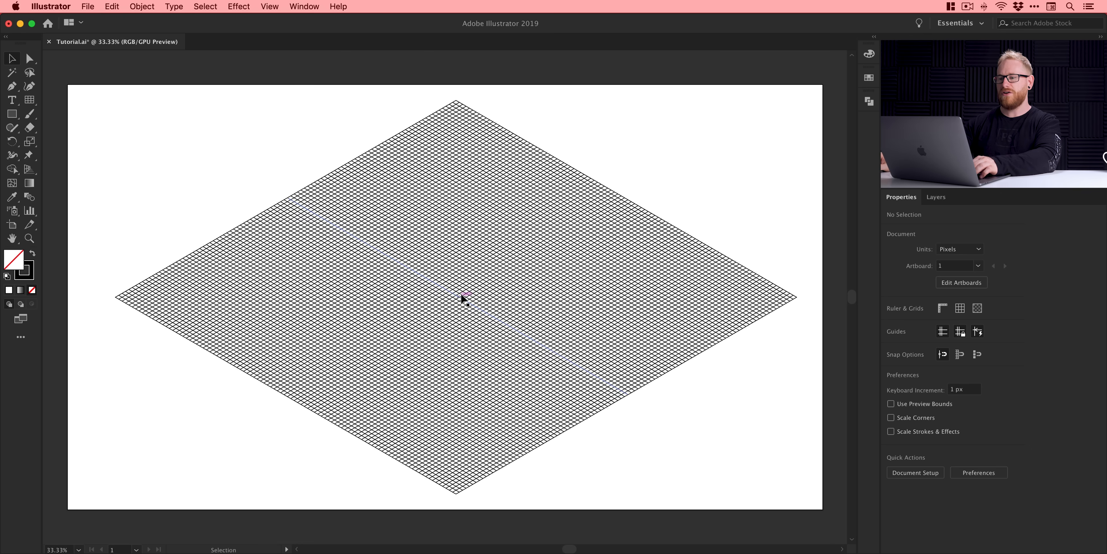
left_click(463, 301)
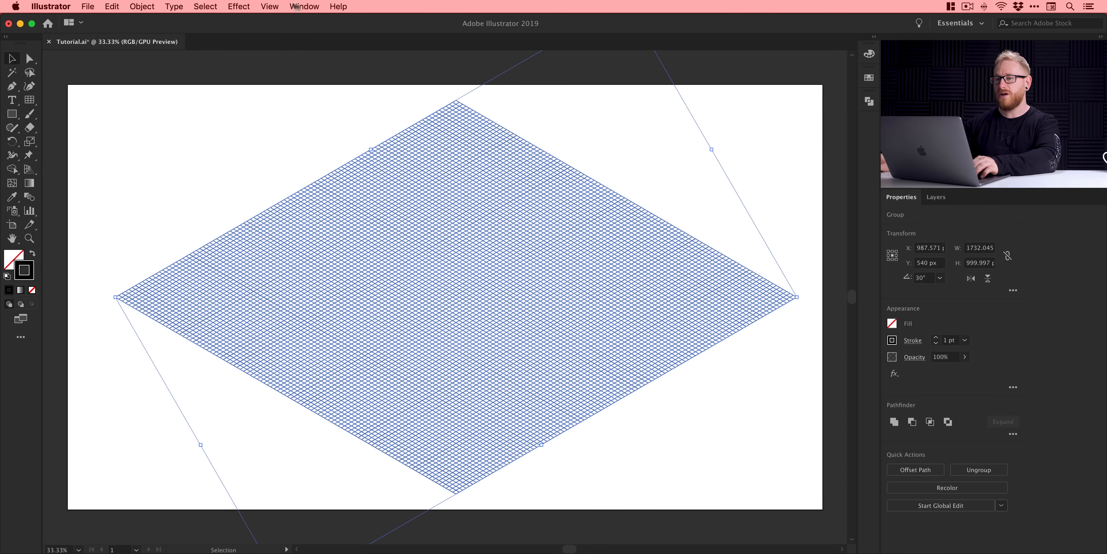
left_click(270, 6)
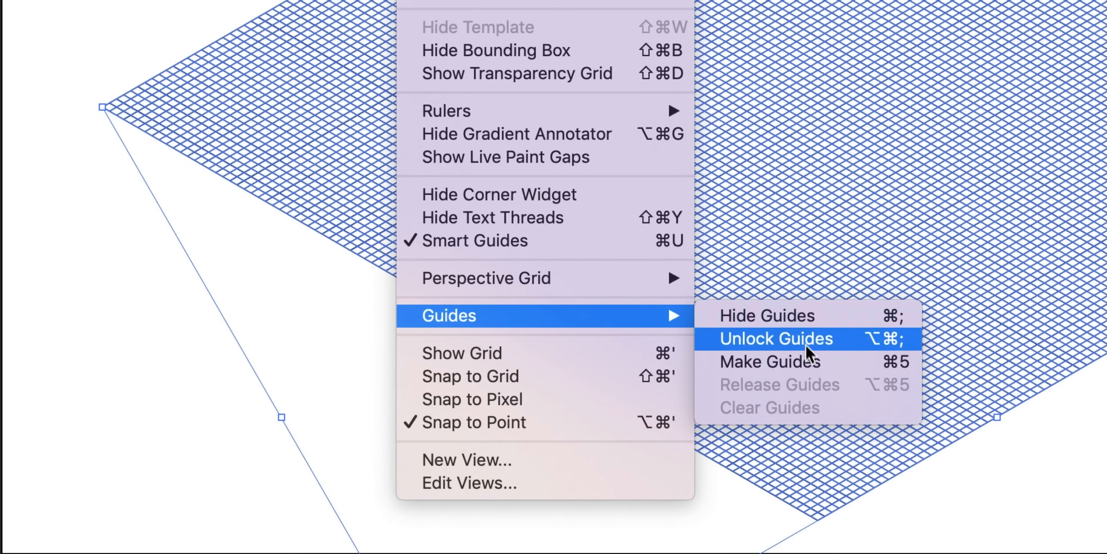
left_click(776, 337)
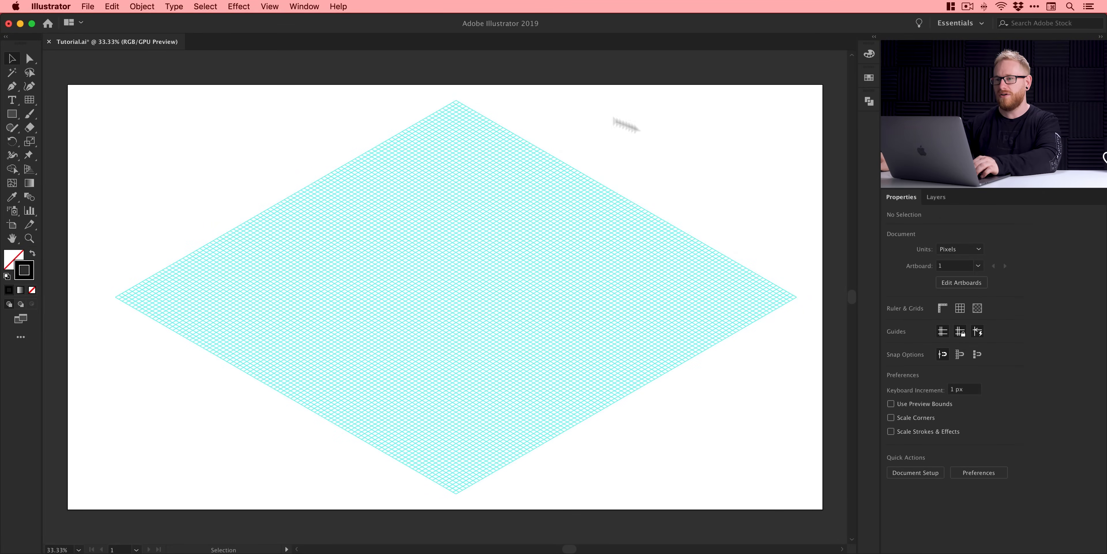
left_click(270, 6)
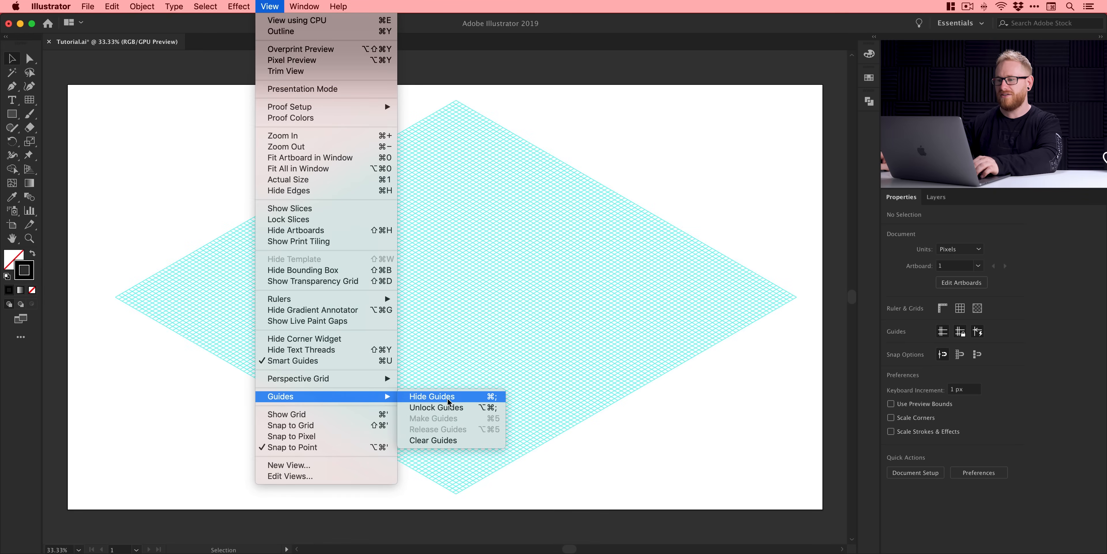
left_click(432, 397)
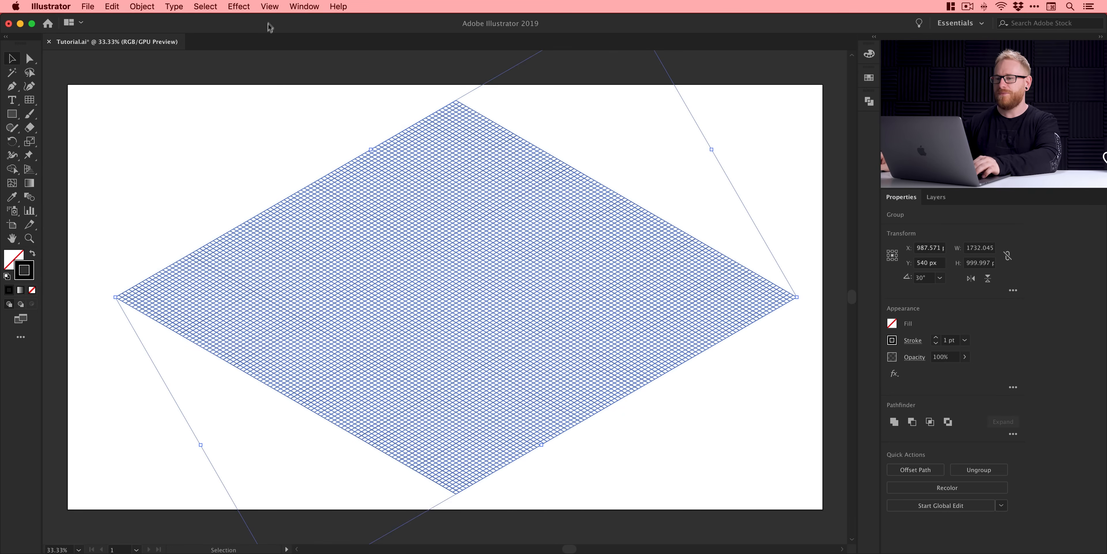
Step: Recolour the selected grid's stroke to light cyan #48ffed via the Color Picker
left_click(463, 294)
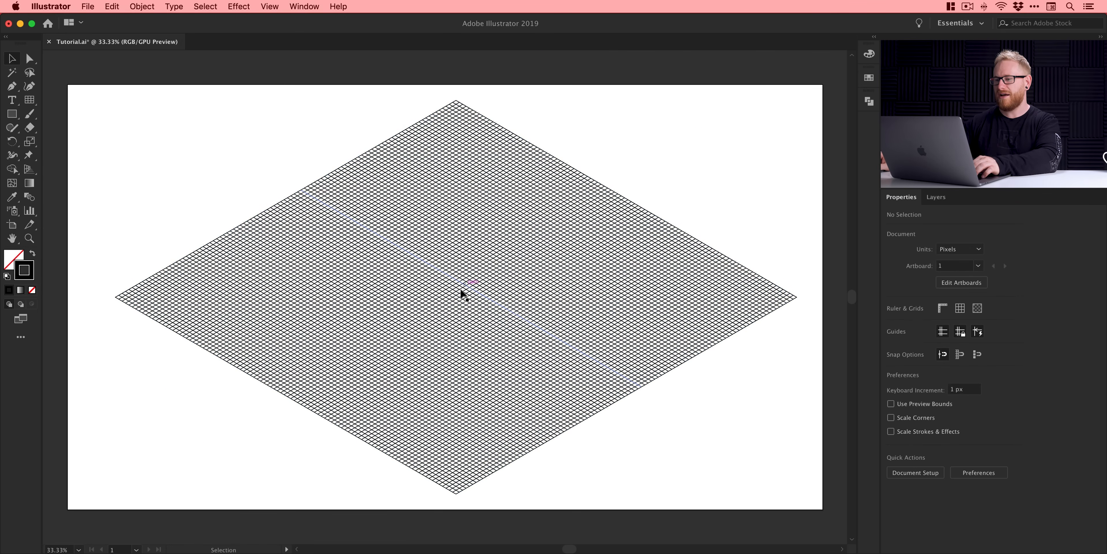
left_click(463, 298)
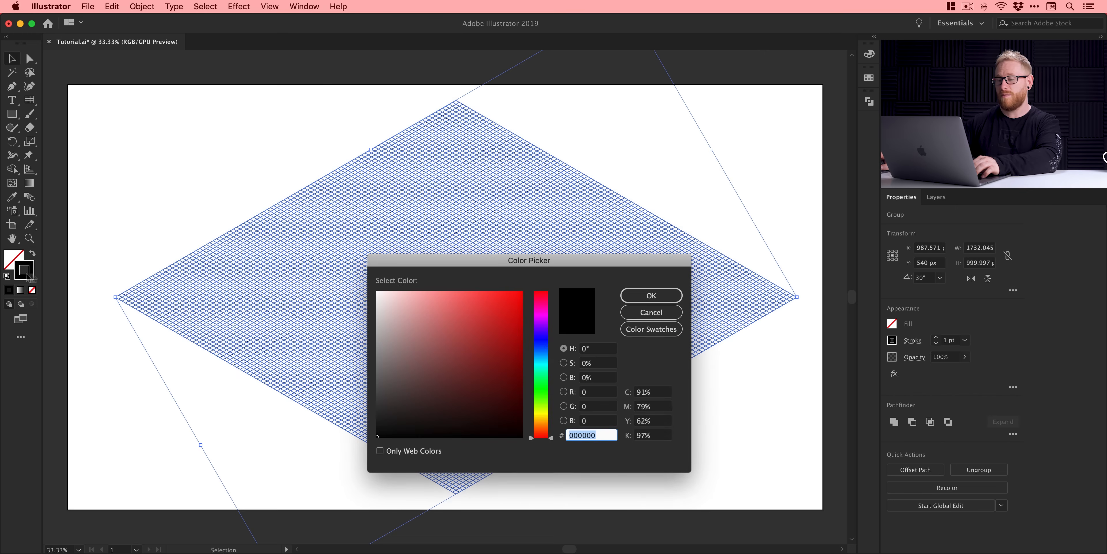
left_click(481, 287)
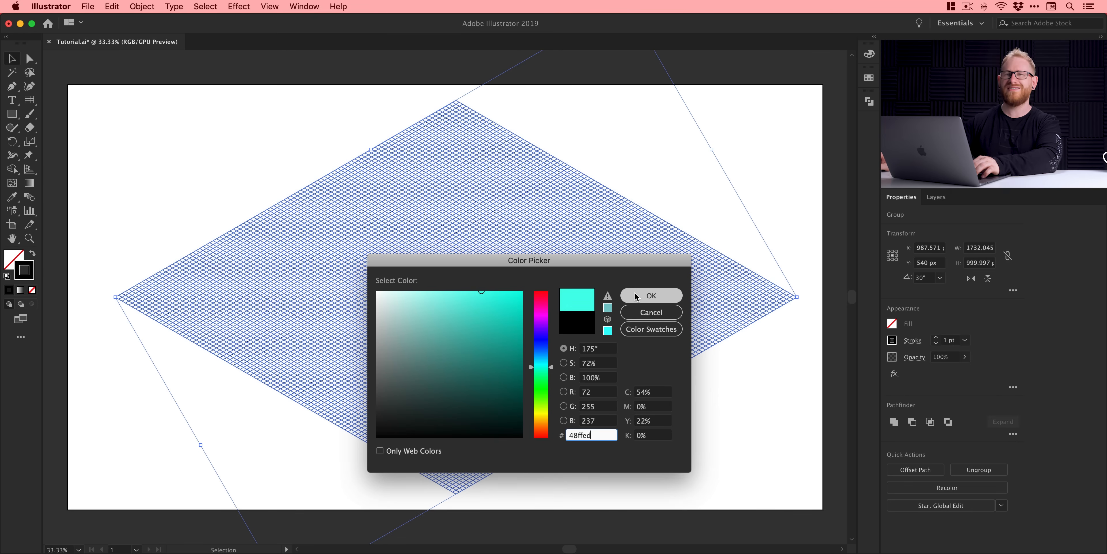
left_click(652, 295)
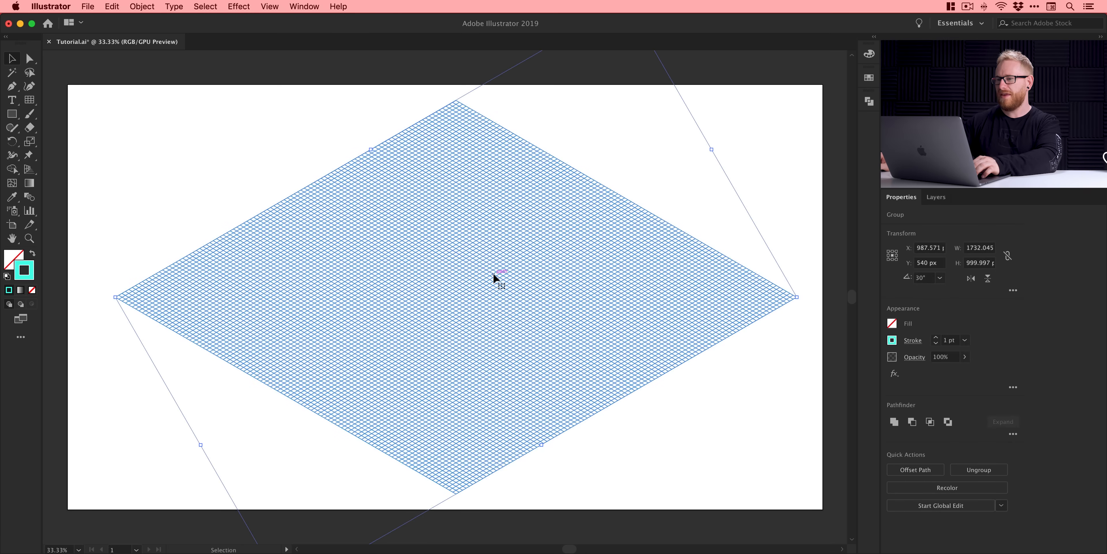
Step: Add a new Layer 2, rename the grid's layer to Grid and toggle its lock
left_click(304, 6)
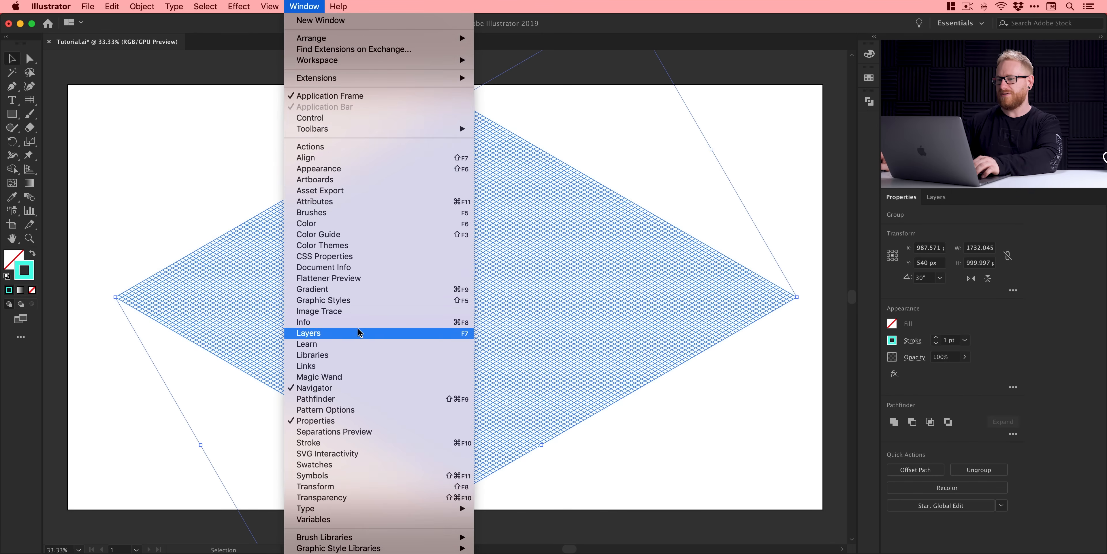
left_click(308, 334)
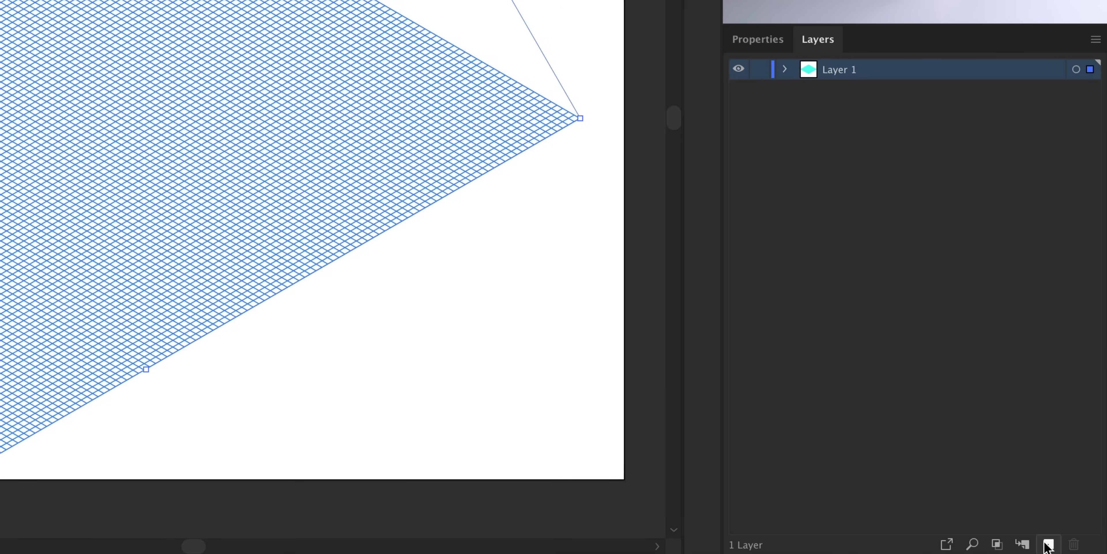
left_click(1050, 544)
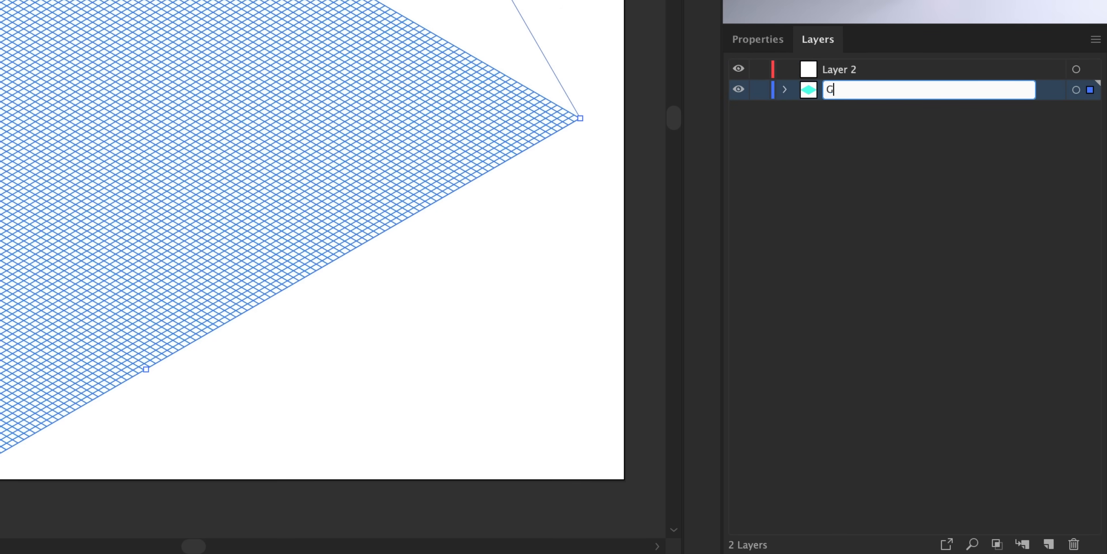
type("Grid")
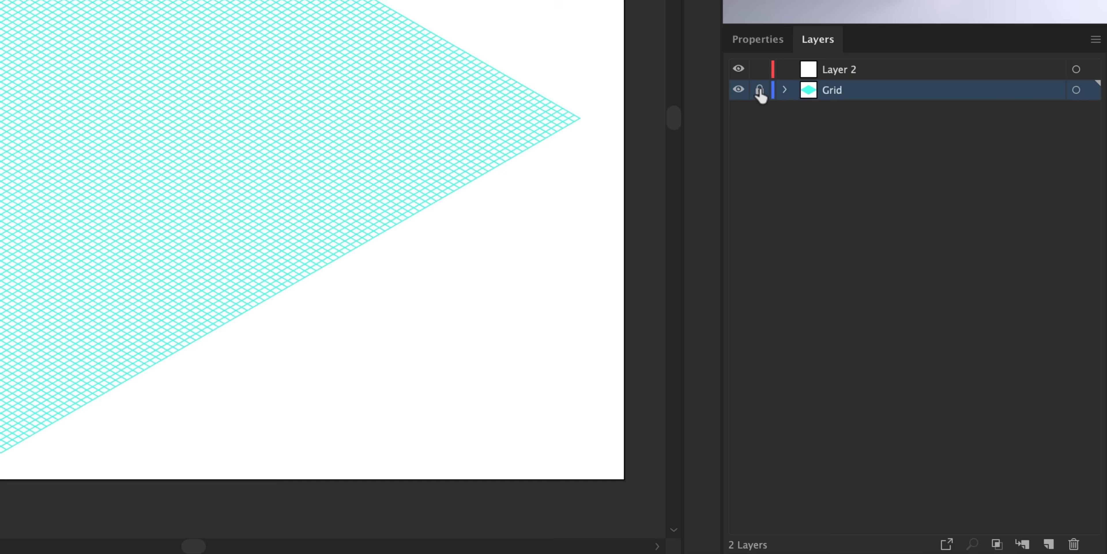
left_click(759, 90)
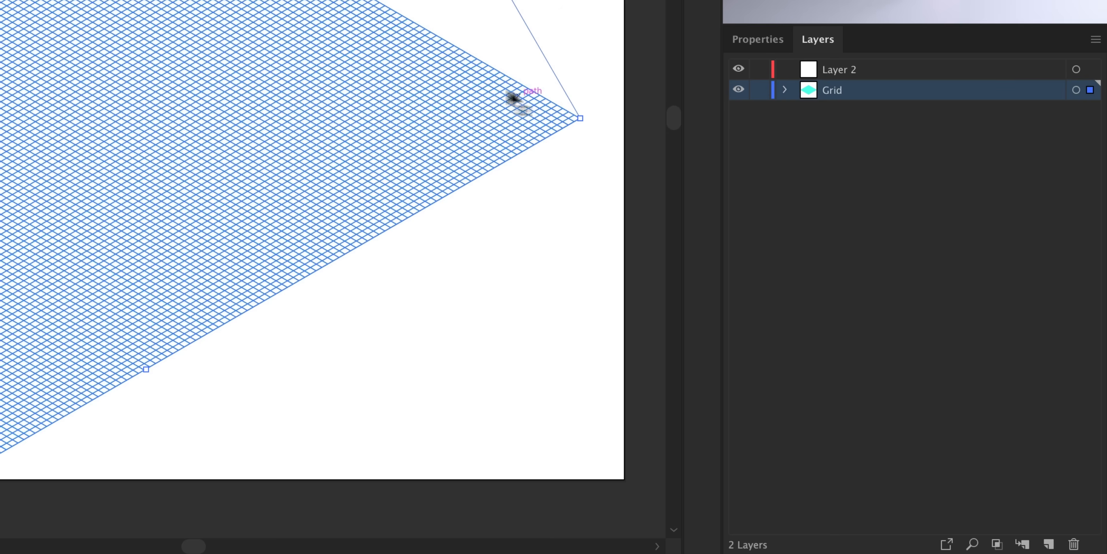
Step: Lower the grid's opacity to 20% and thin its stroke weight to 0.25 pt
left_click(757, 40)
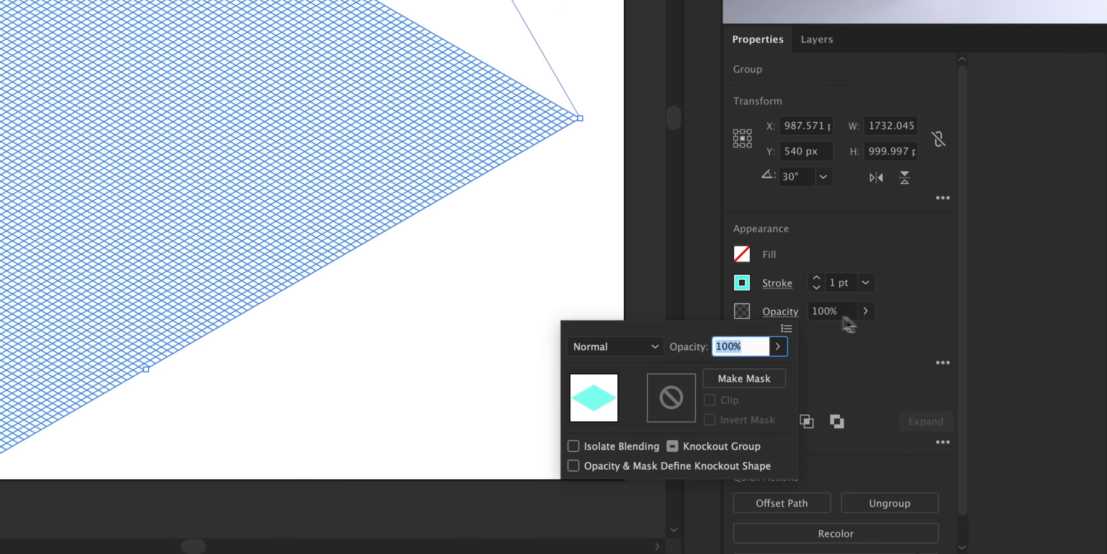
left_click(867, 311)
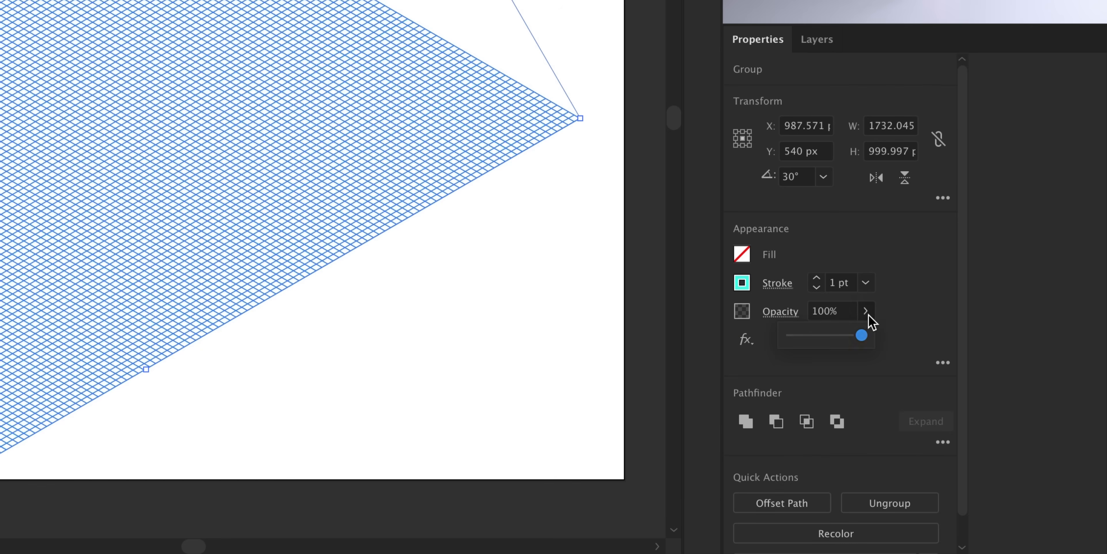
left_click_drag(860, 335, 798, 334)
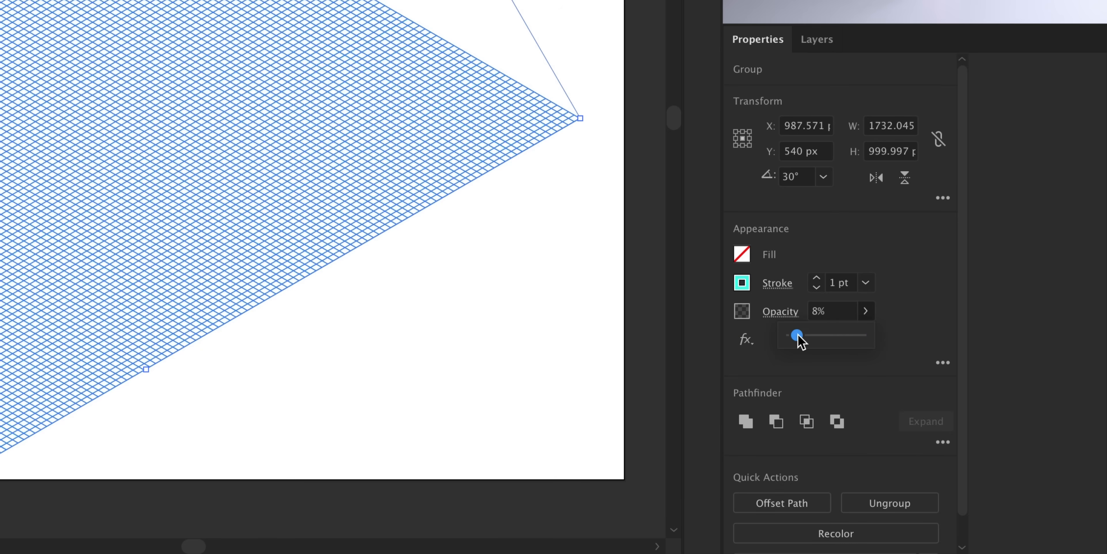
left_click_drag(799, 335, 807, 335)
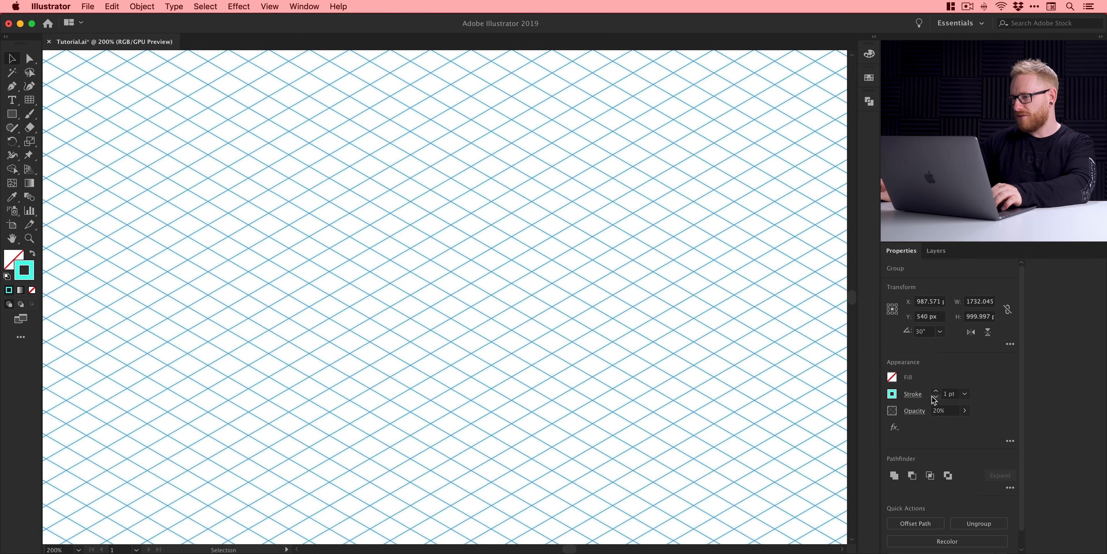
left_click(935, 398)
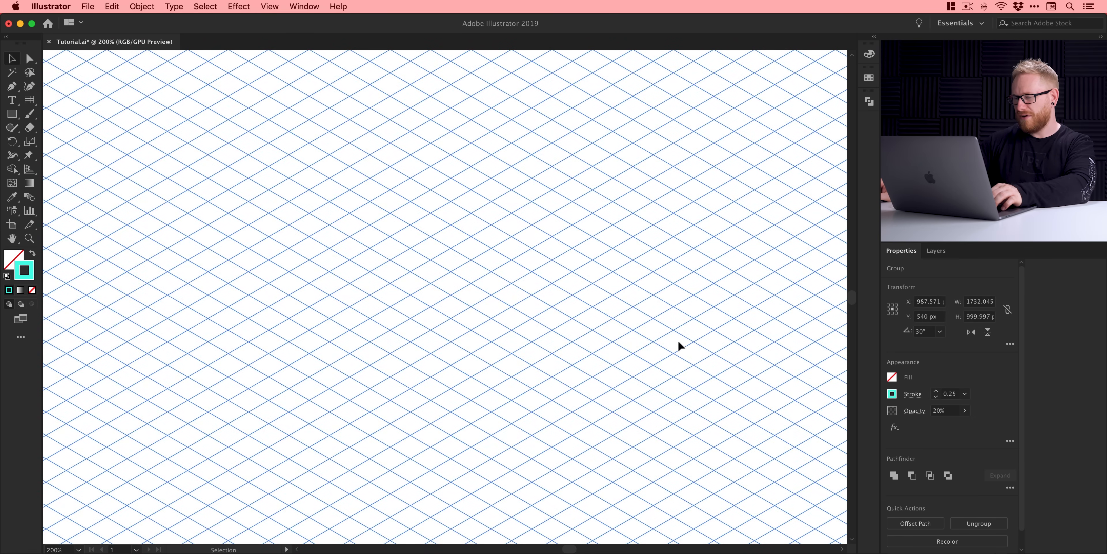
mouse_move(656, 322)
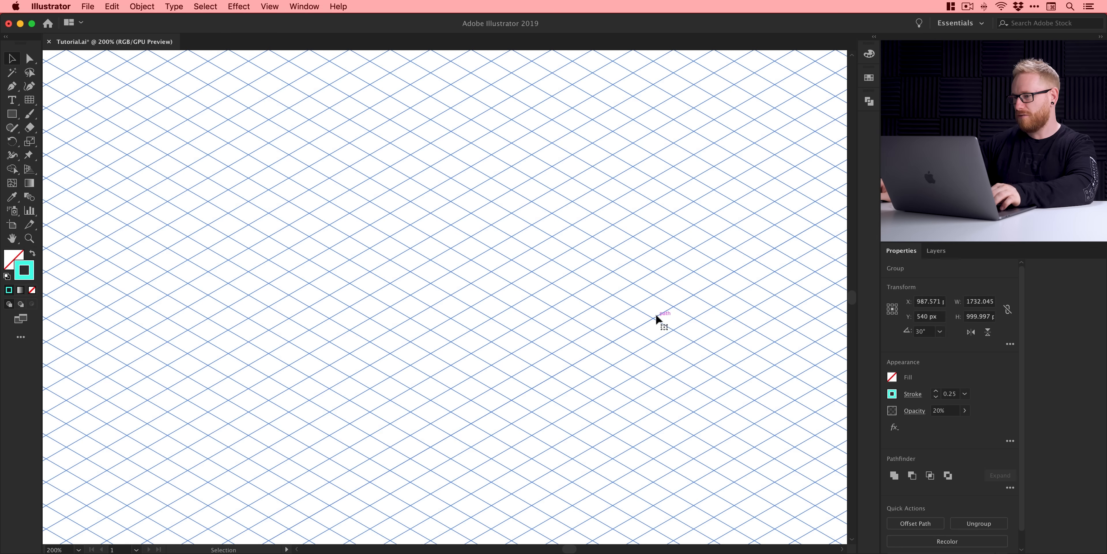
Step: Lock the Grid layer and rename Layer 2 to 'My Design'
left_click(936, 251)
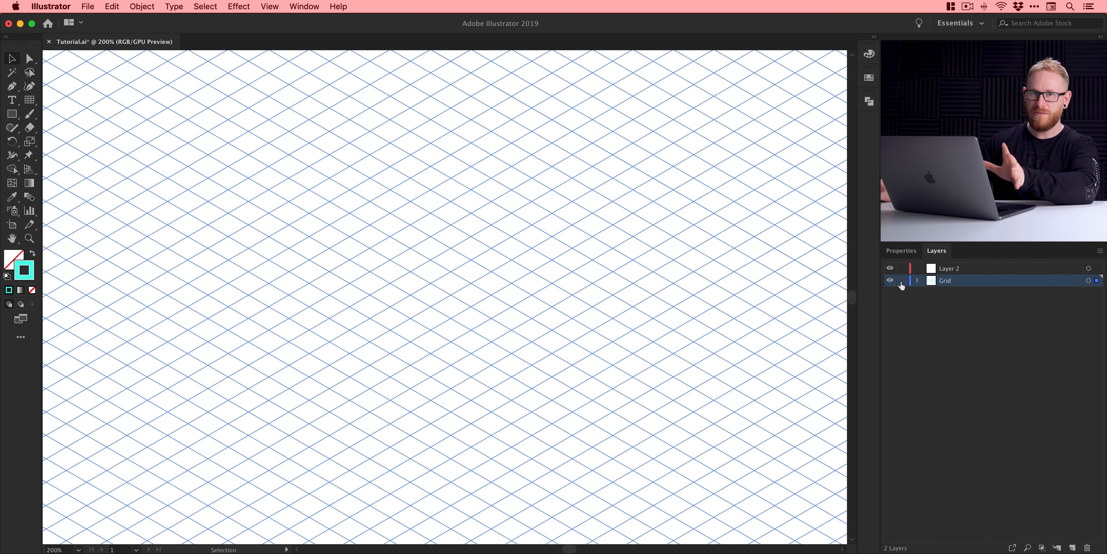
left_click(902, 281)
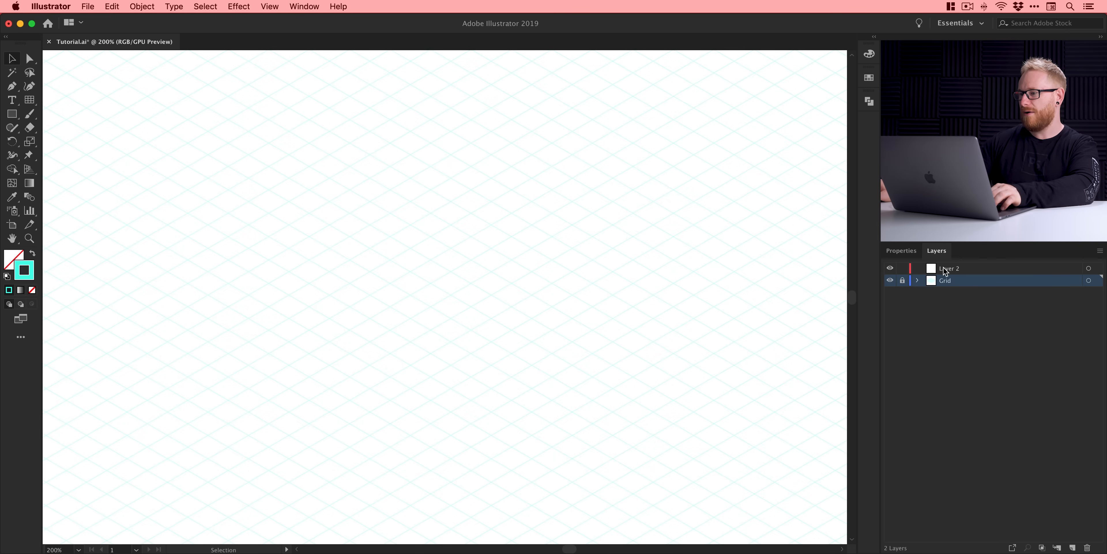
double_click(949, 269)
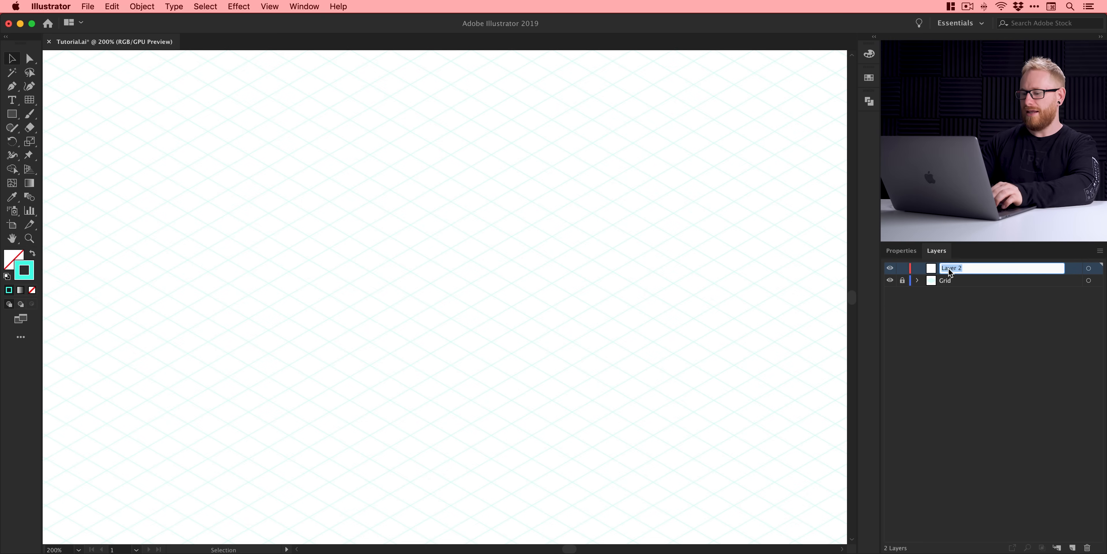
type("My Design")
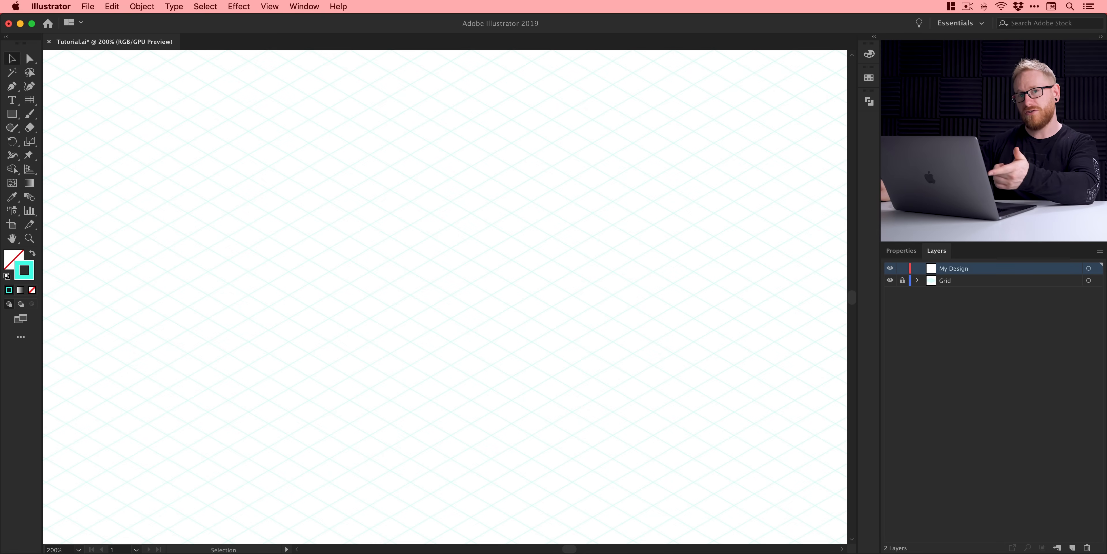
Step: Make My Design the active layer above the locked Grid layer
left_click(946, 280)
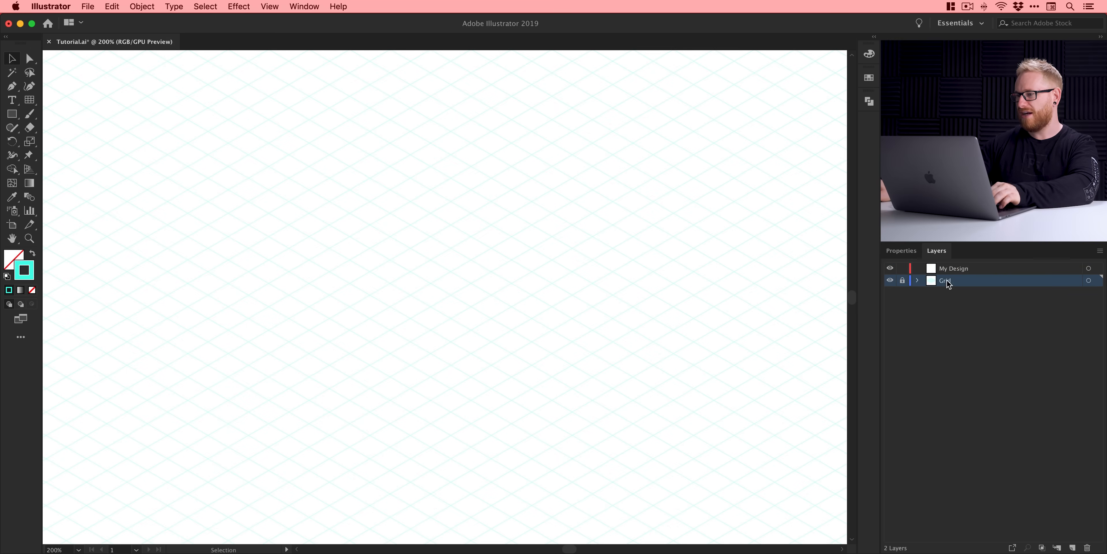
left_click_drag(947, 281, 946, 268)
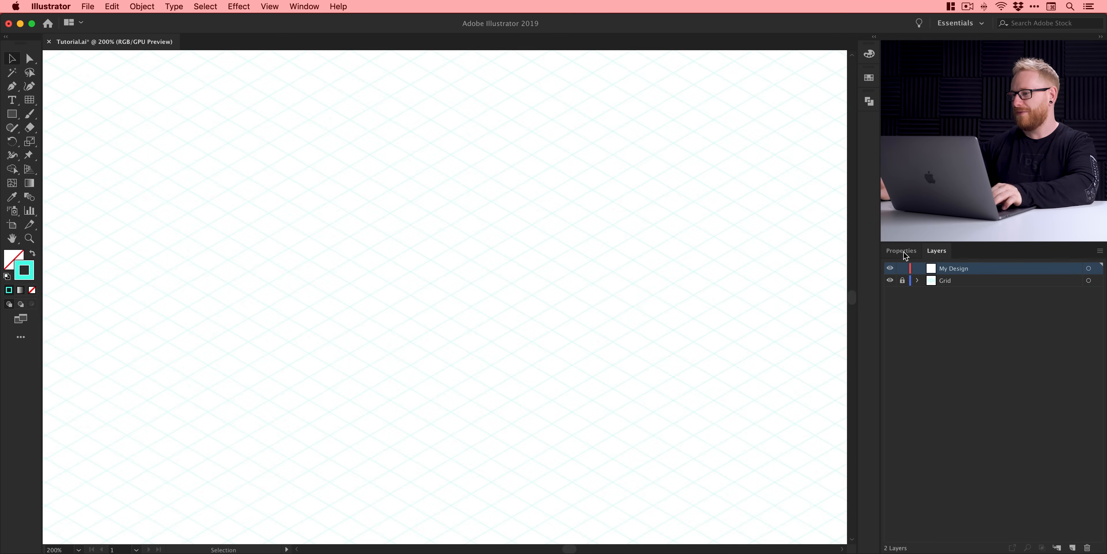
Step: Set the stroke colour to black (000000) for the new path on My Design
left_click(901, 250)
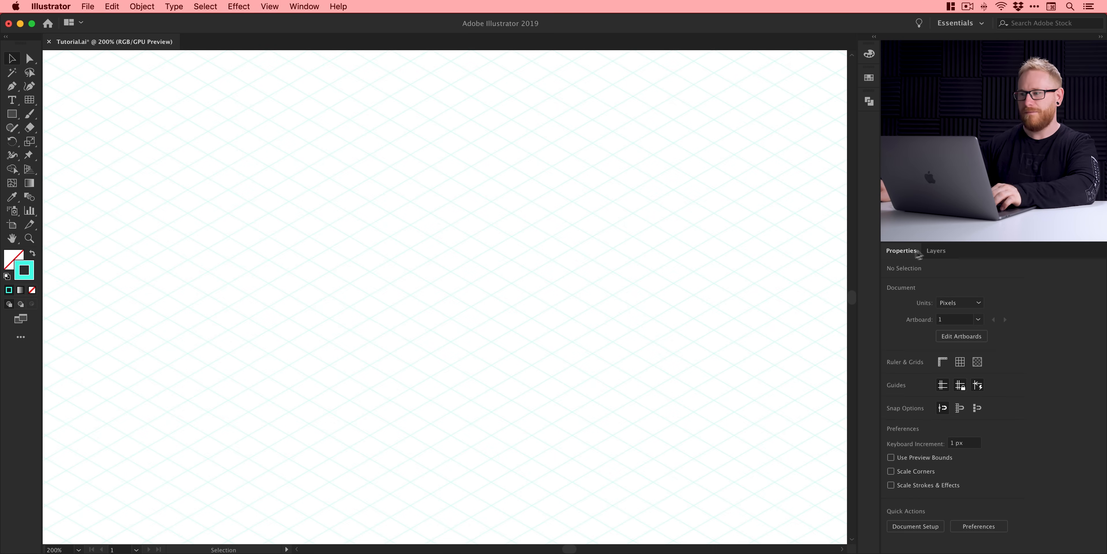
left_click(936, 250)
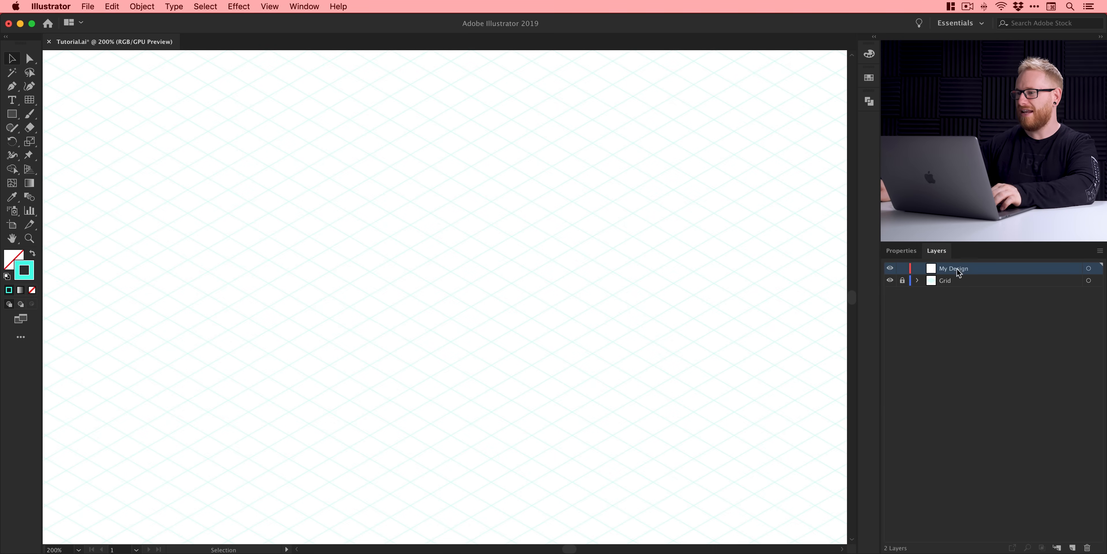
left_click(901, 251)
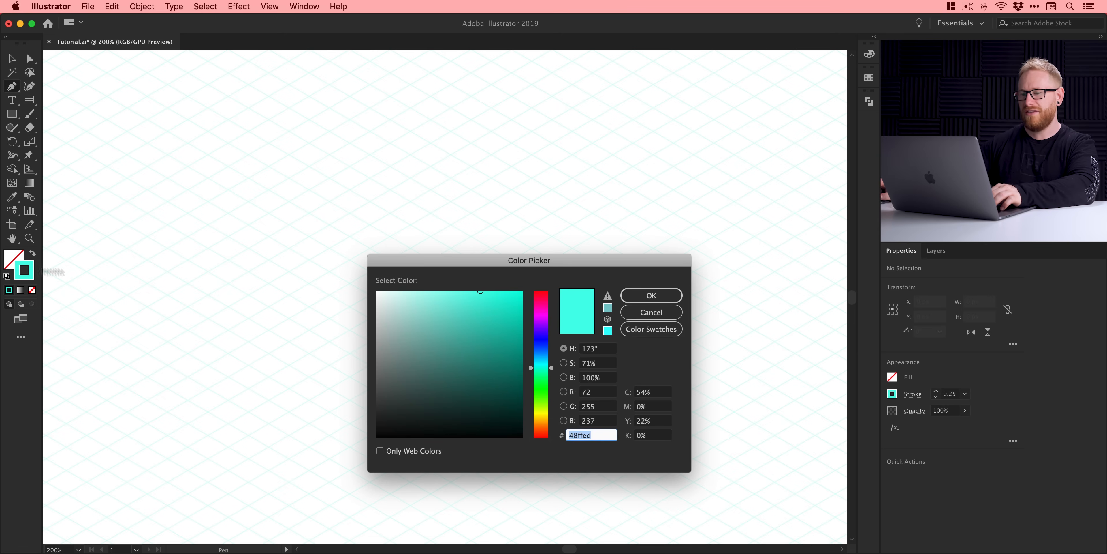
left_click(375, 439)
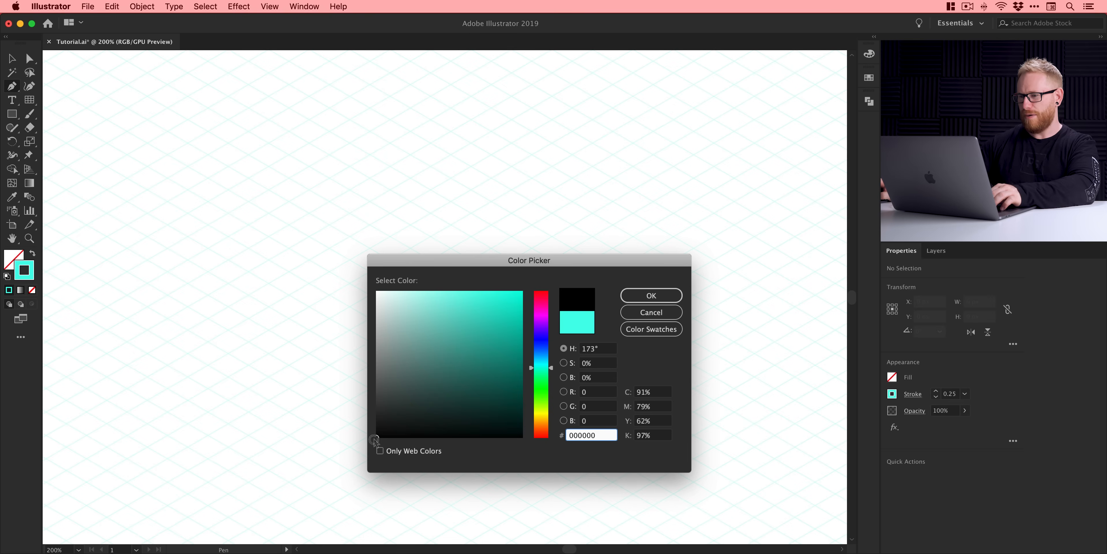
left_click(651, 295)
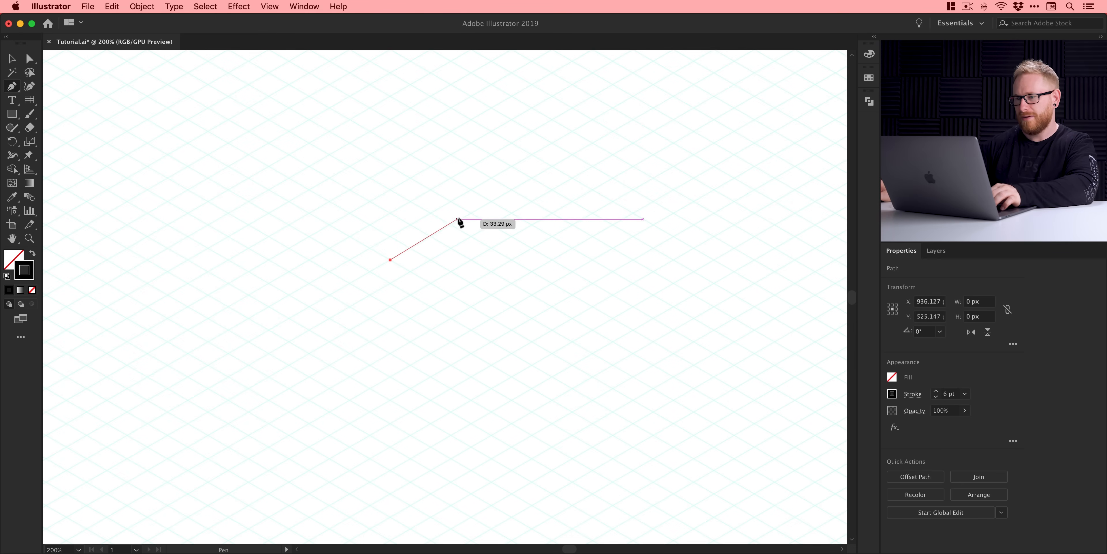
Step: Add corner points along the grid and reduce the path's stroke weight to 2 pt
left_click(459, 220)
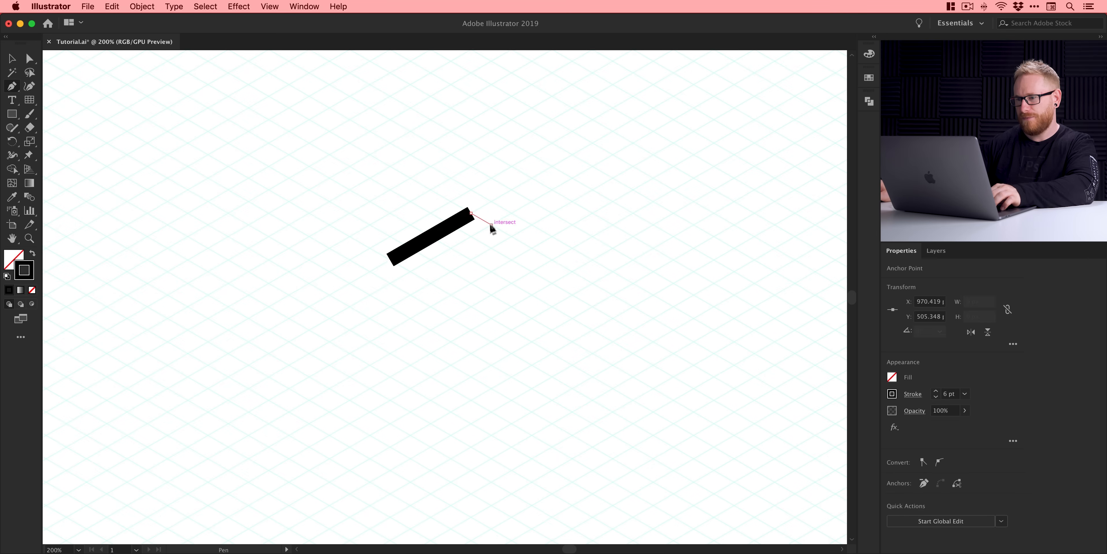
left_click(493, 225)
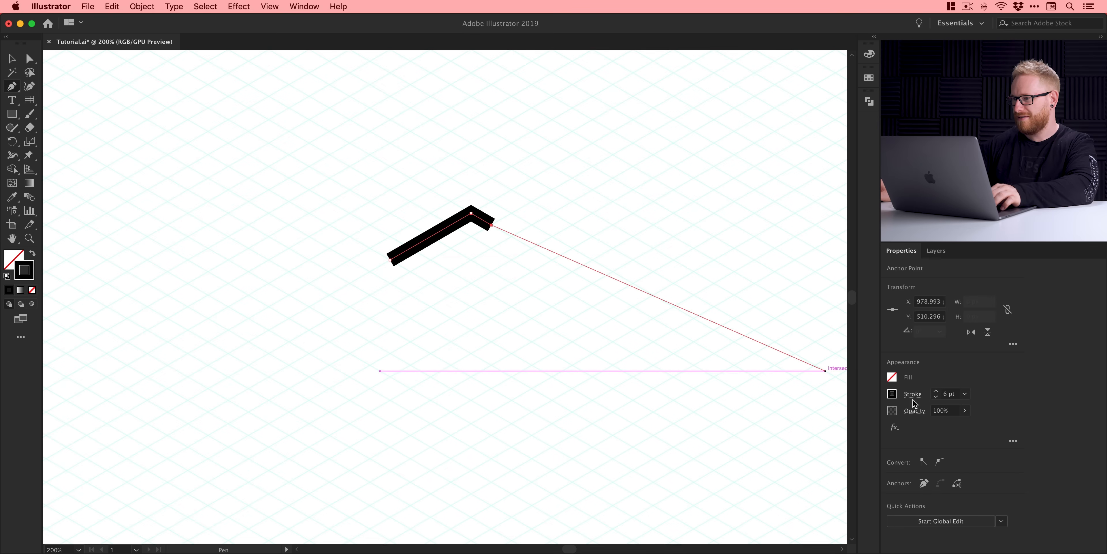
left_click(936, 397)
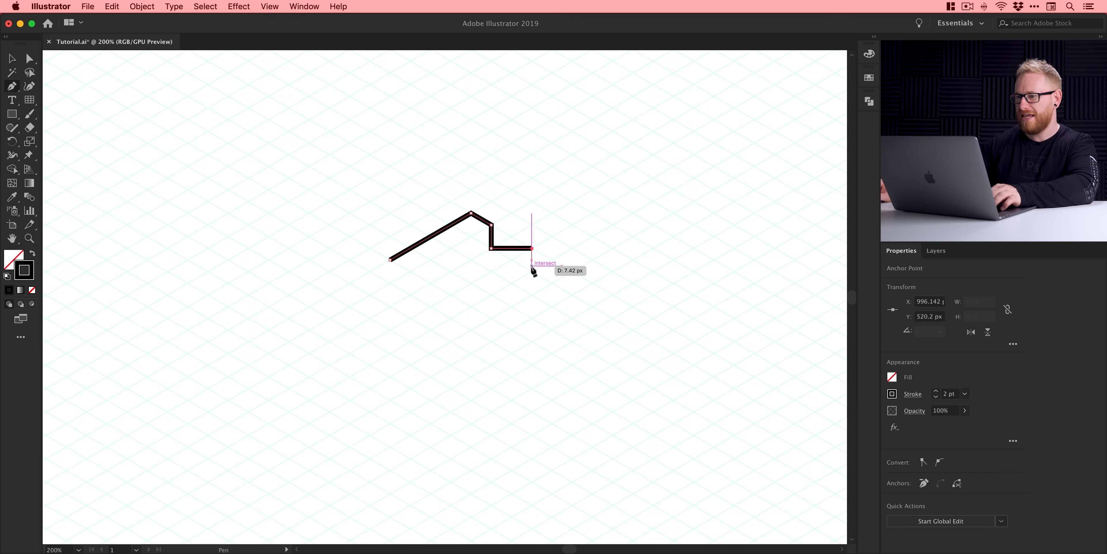
left_click(533, 266)
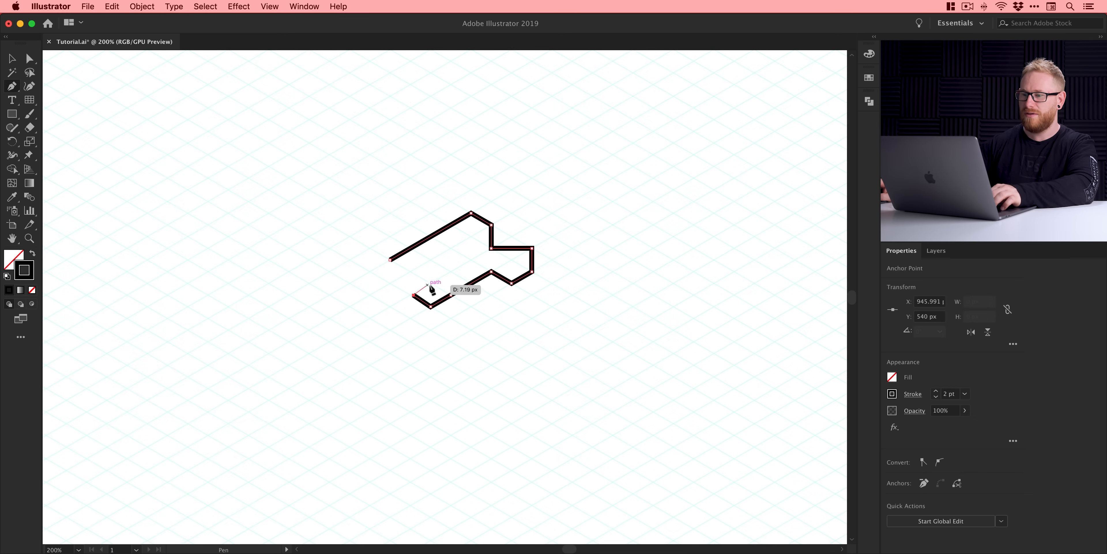
left_click(429, 283)
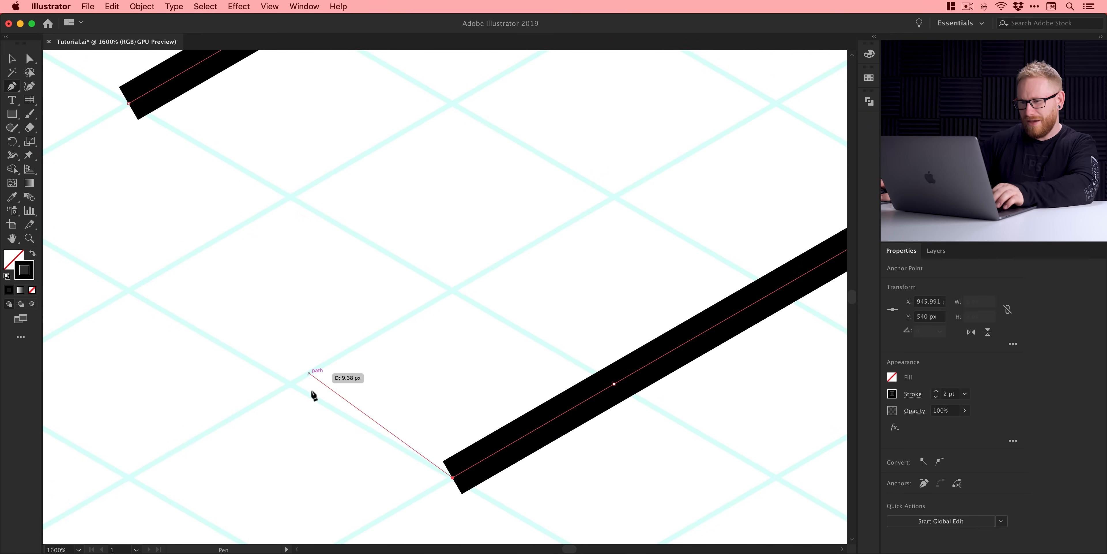
Step: Place the final points on grid intersections and bring up the View menu for Smart Guides
left_click(290, 384)
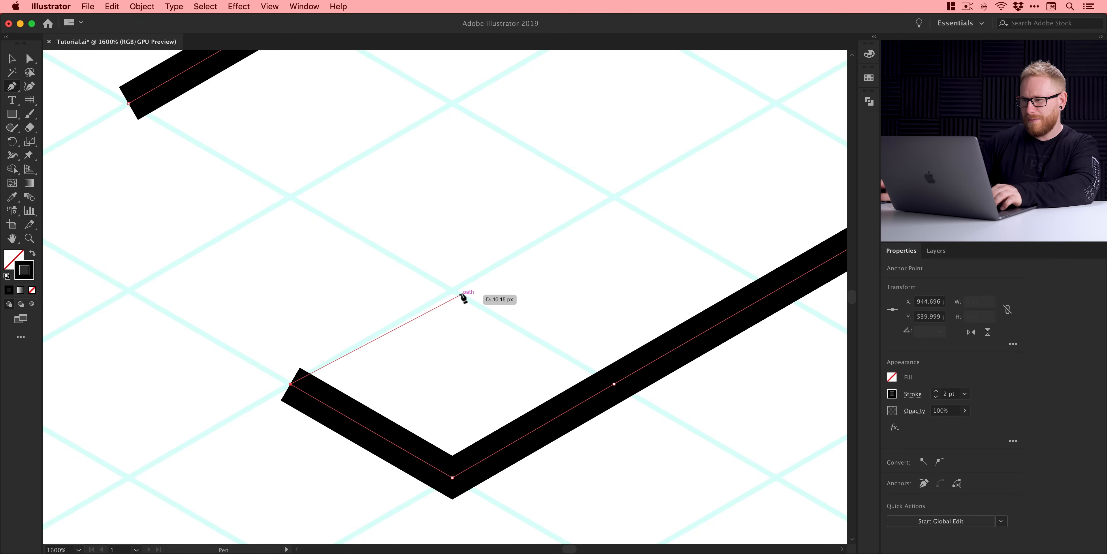
mouse_move(454, 292)
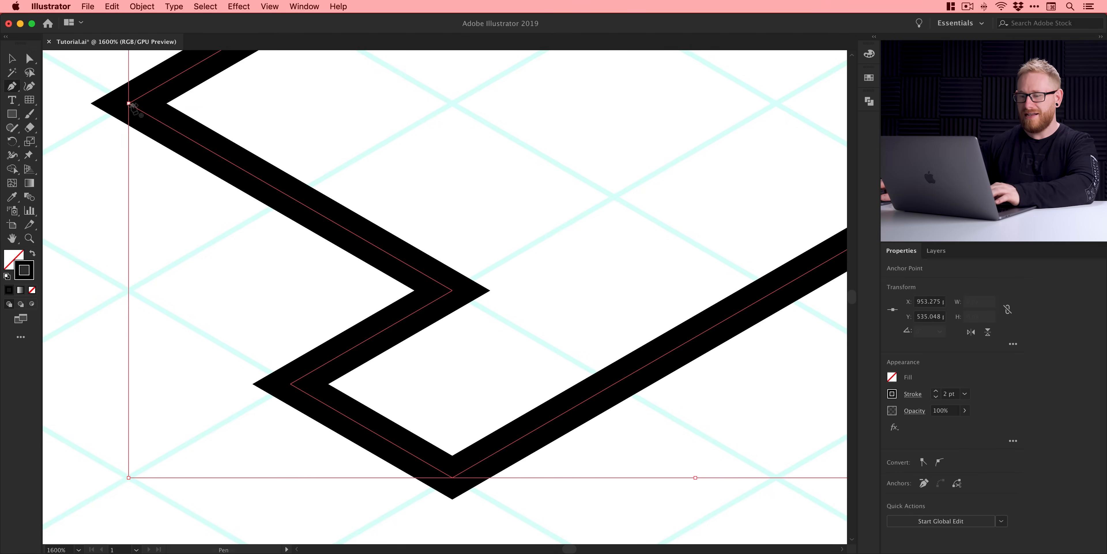
left_click(318, 125)
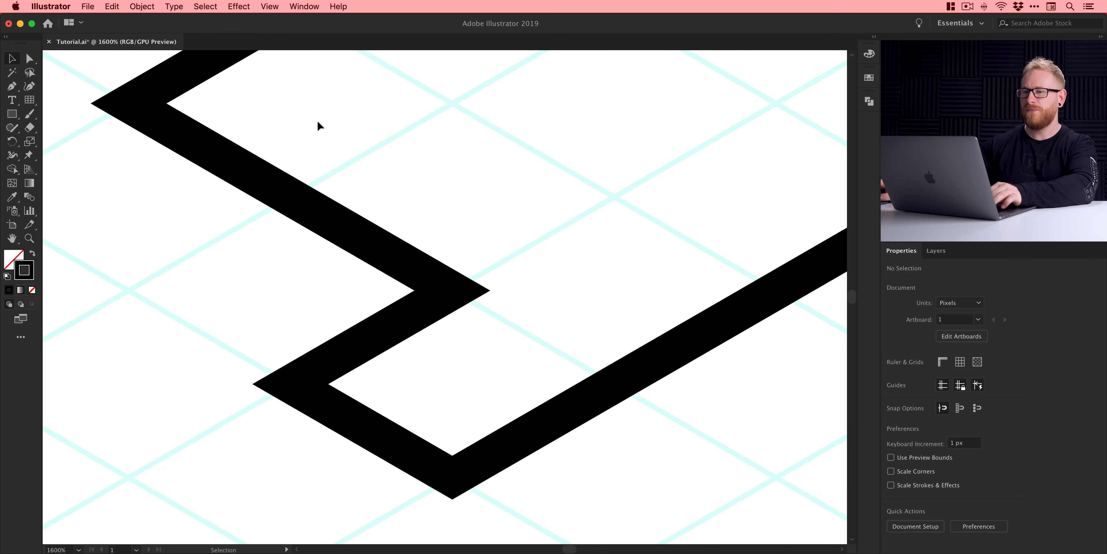
left_click(270, 6)
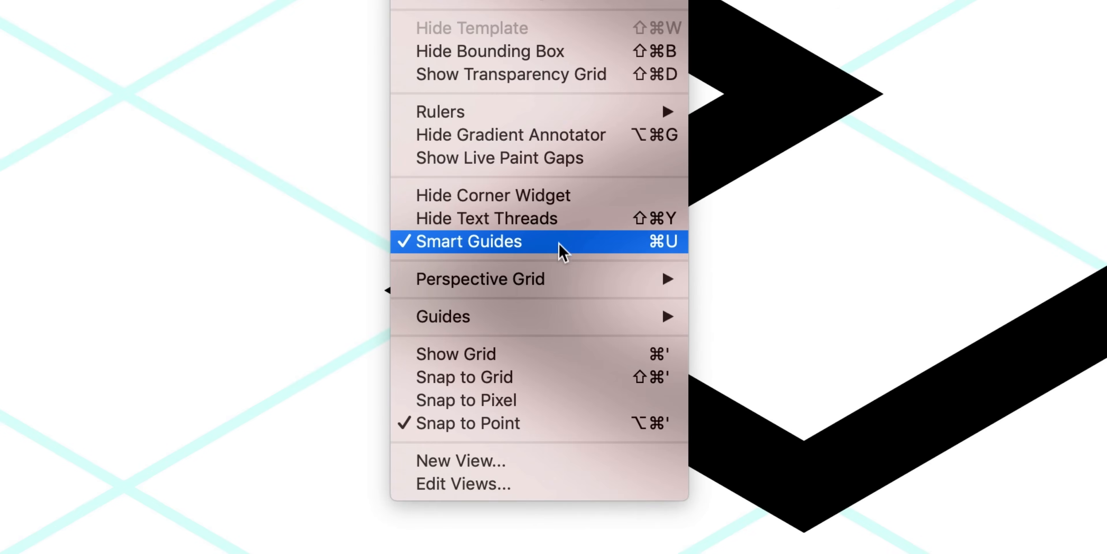